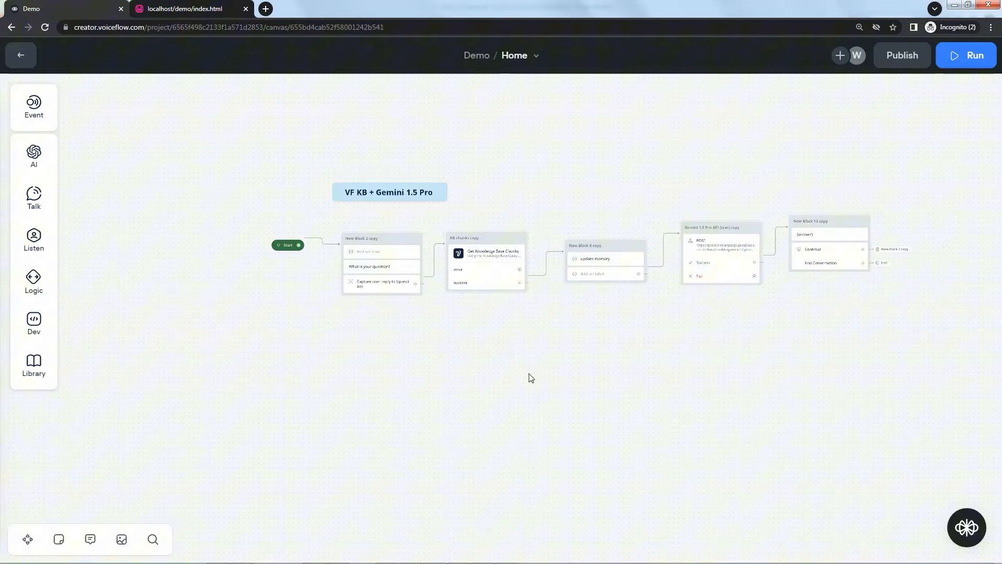
Run a quick test conversation with the assistant and return to the canvas.
click(965, 55)
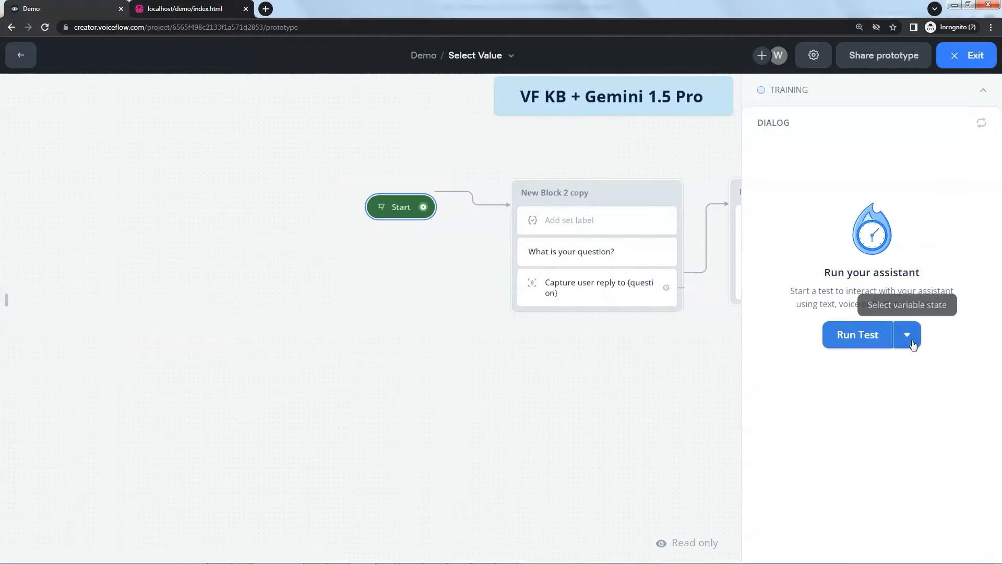
click(857, 334)
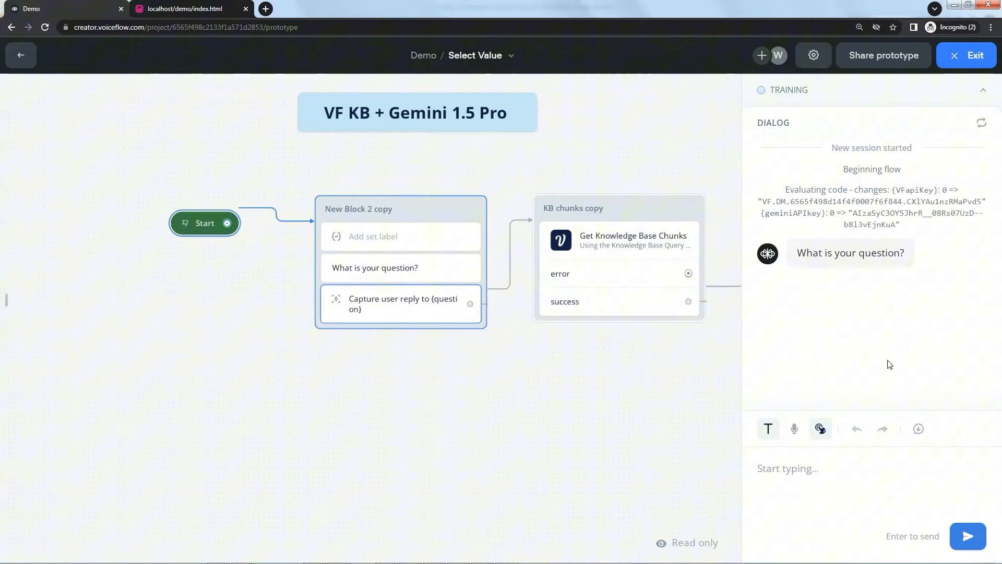
mouse_move(965, 55)
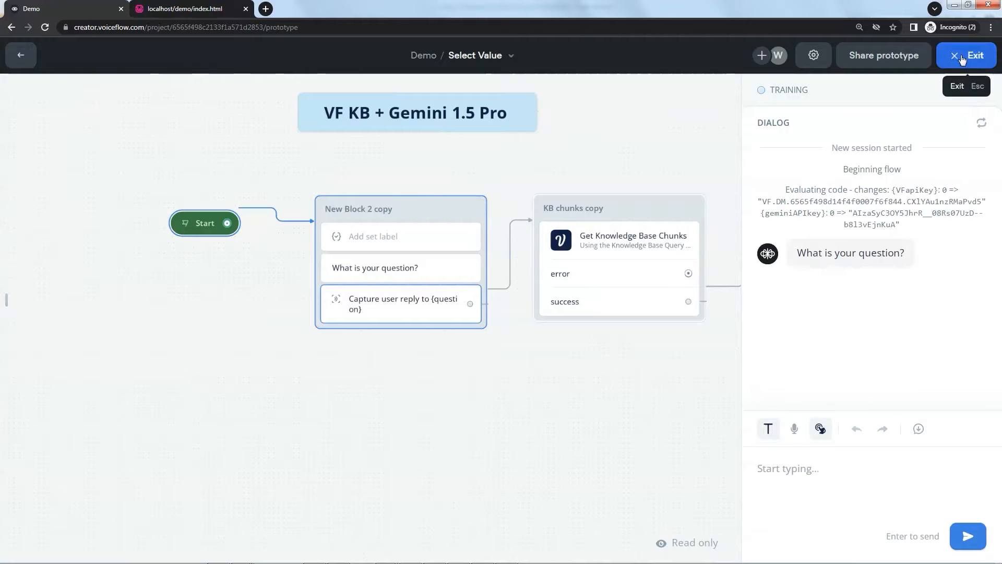
click(965, 55)
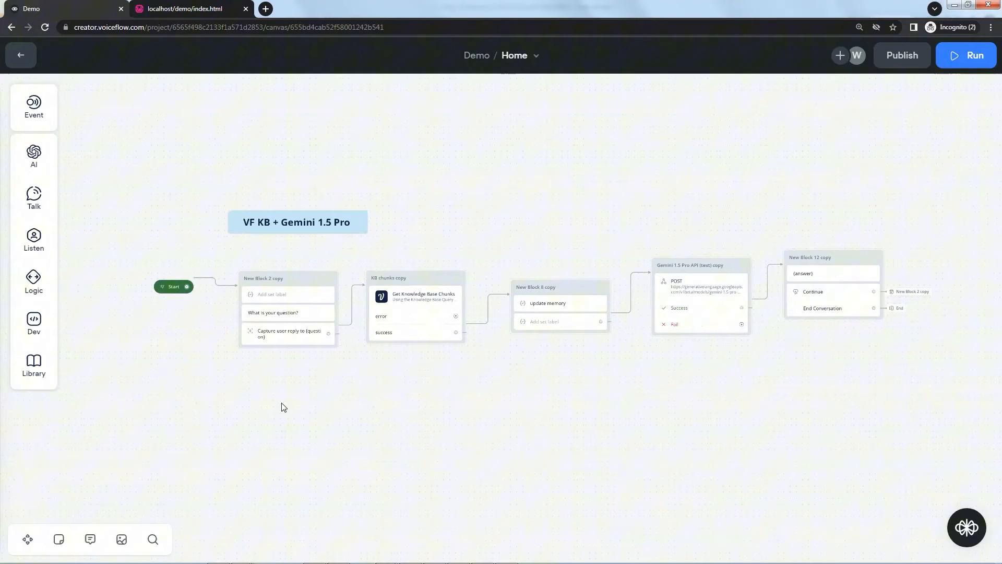
mouse_move(293, 409)
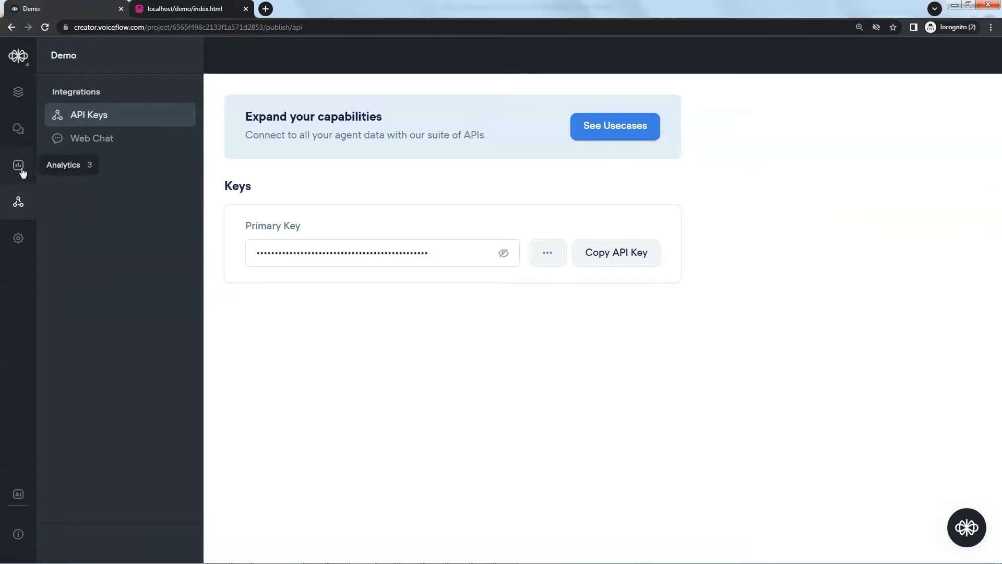
Review the web chat integration settings, then go back to the workflow canvas.
click(91, 138)
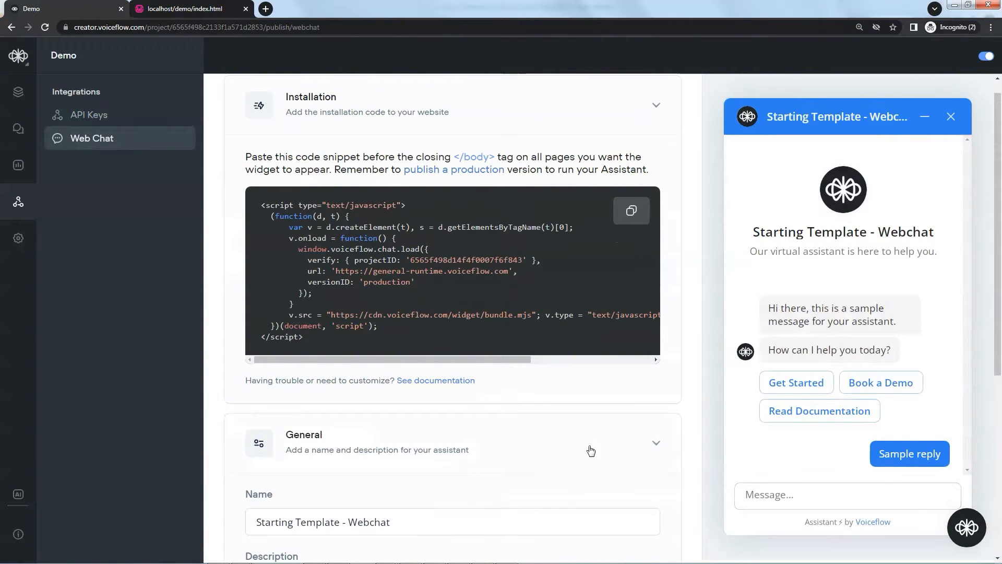
scroll(down, 3)
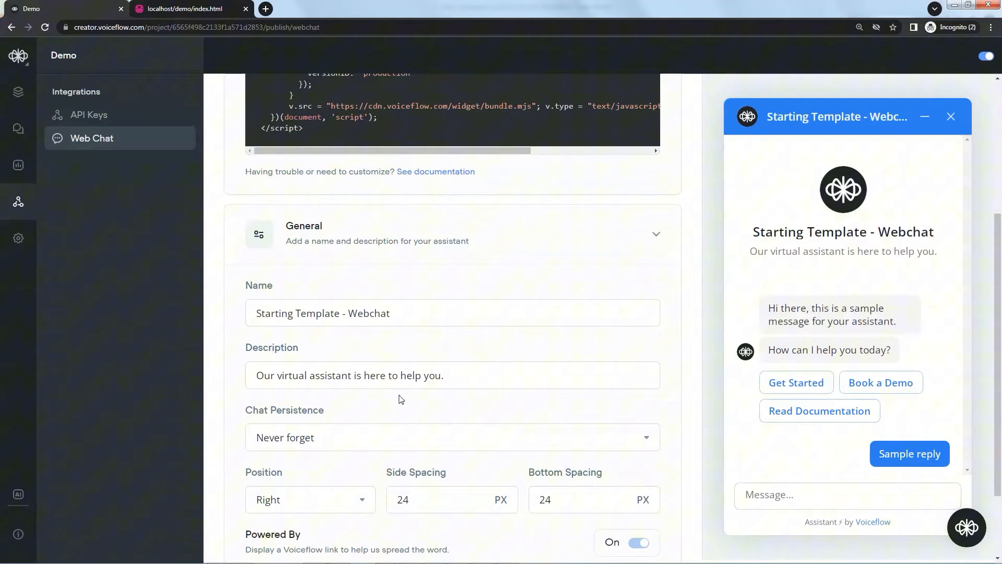
scroll(down, 3)
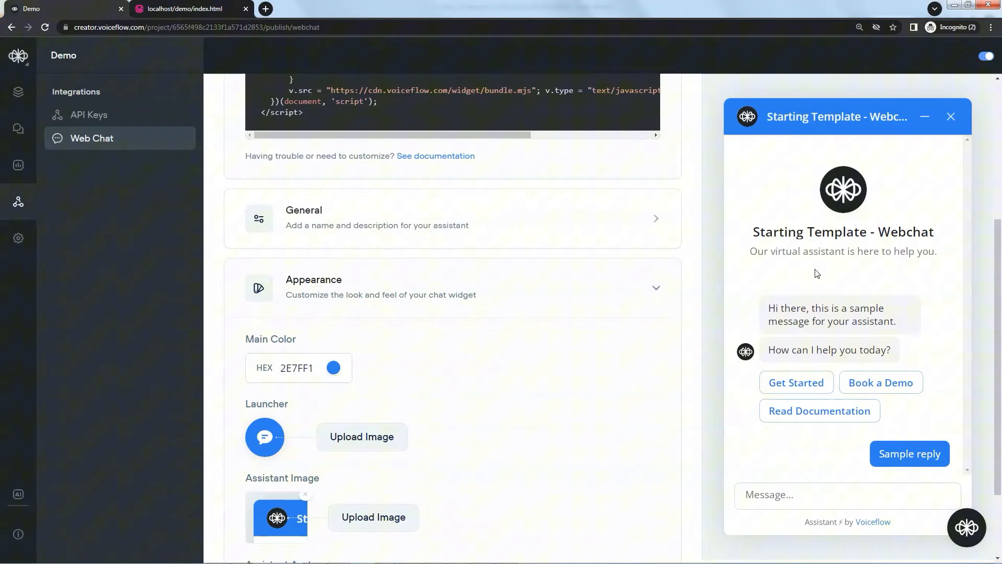
mouse_move(903, 443)
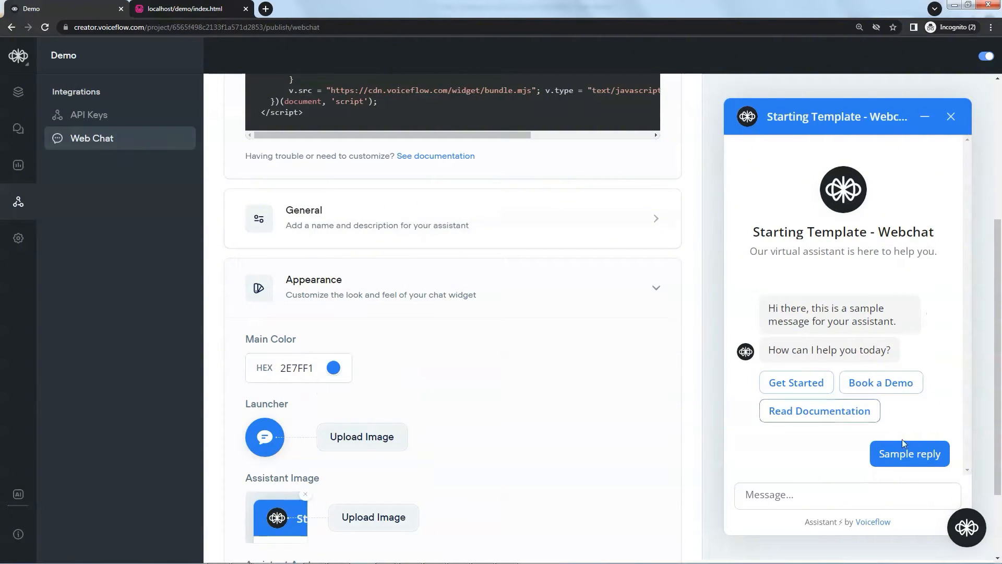
mouse_move(632, 368)
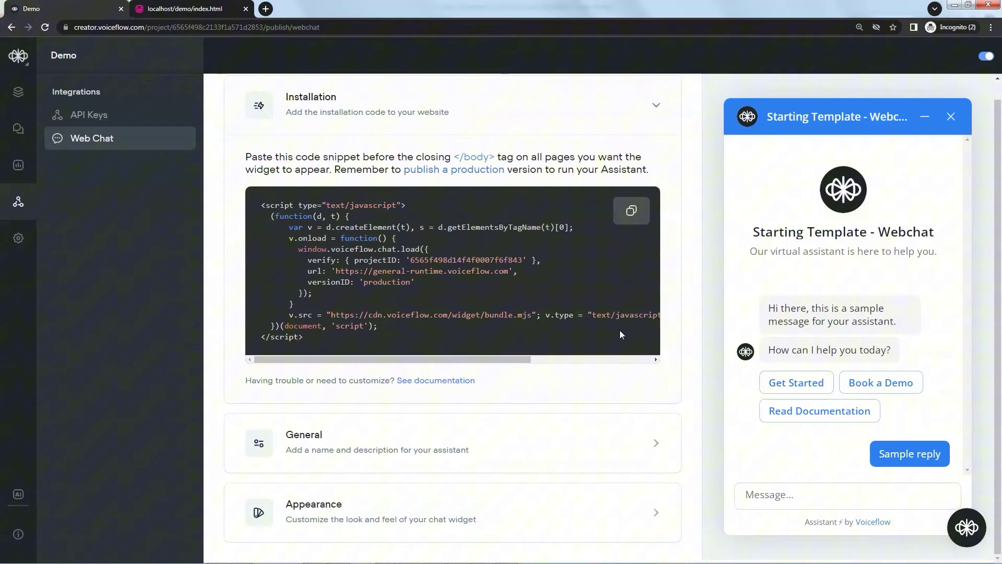
mouse_move(200, 228)
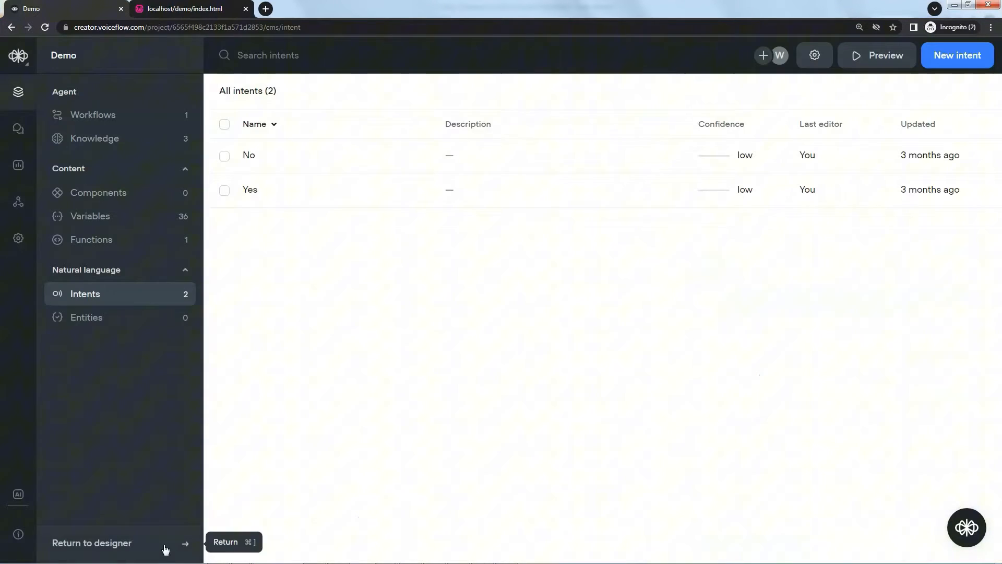
click(92, 543)
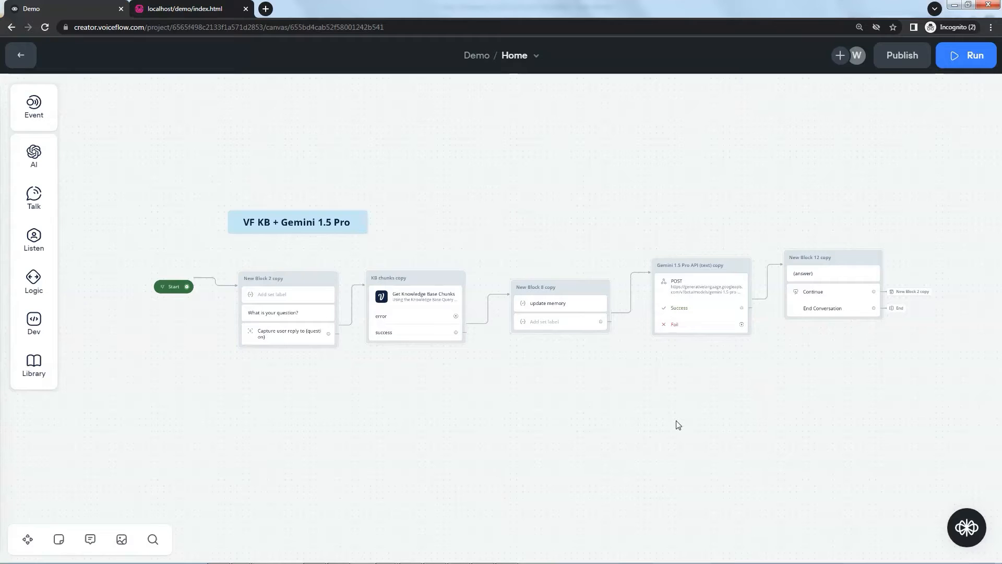
mouse_move(613, 443)
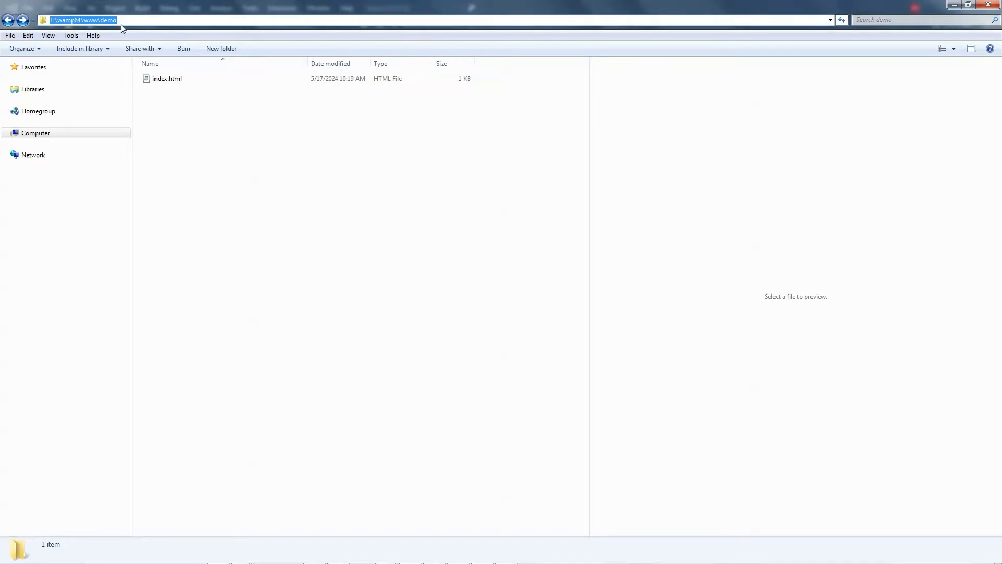
Open the demo folder in Visual Studio and open its index.html for editing.
click(217, 135)
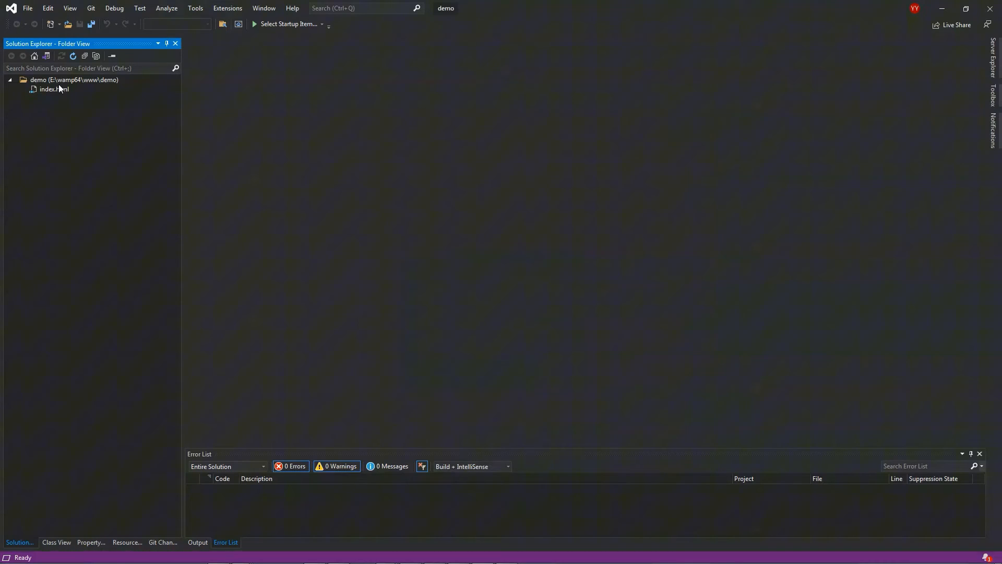
click(52, 90)
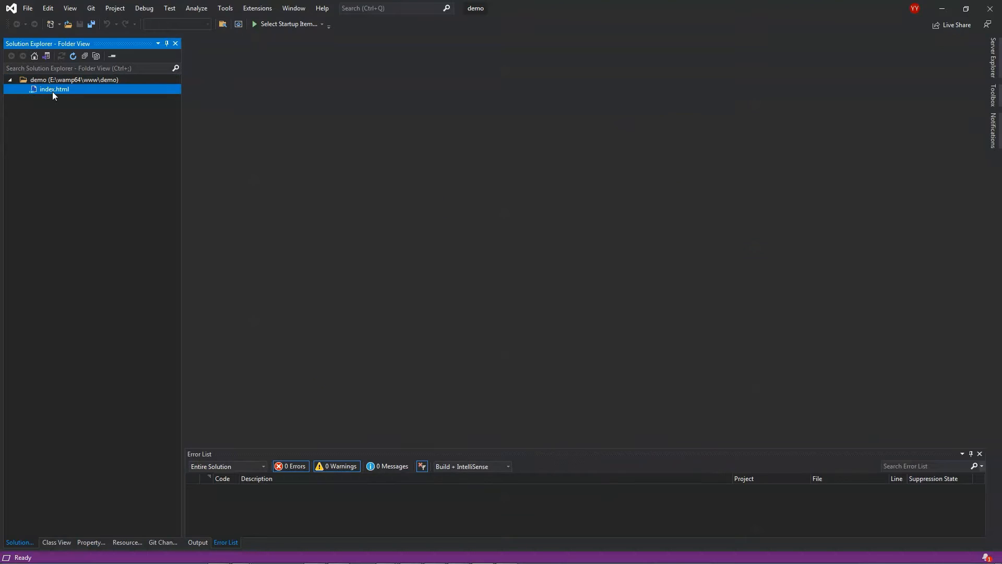
double_click(53, 89)
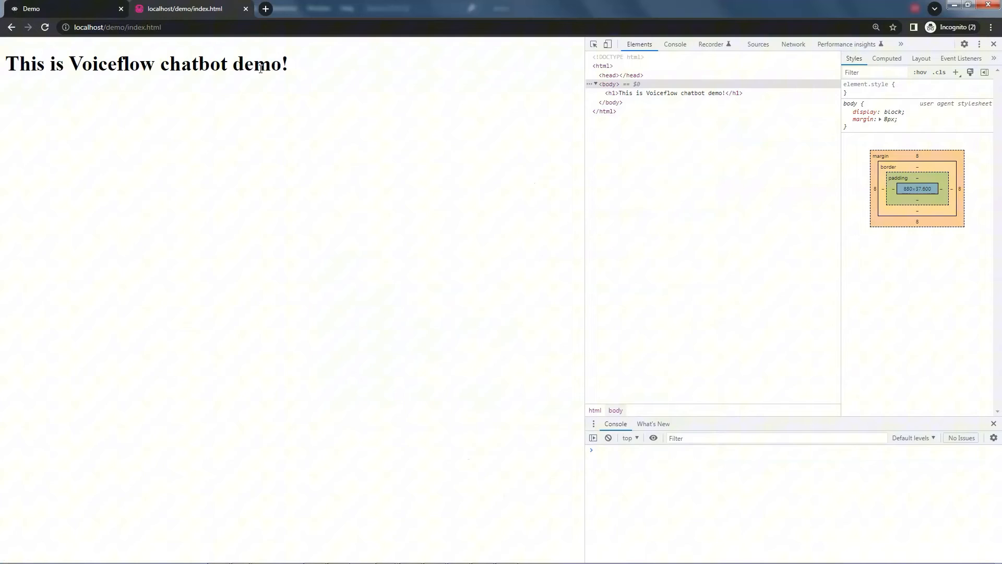
mouse_move(574, 398)
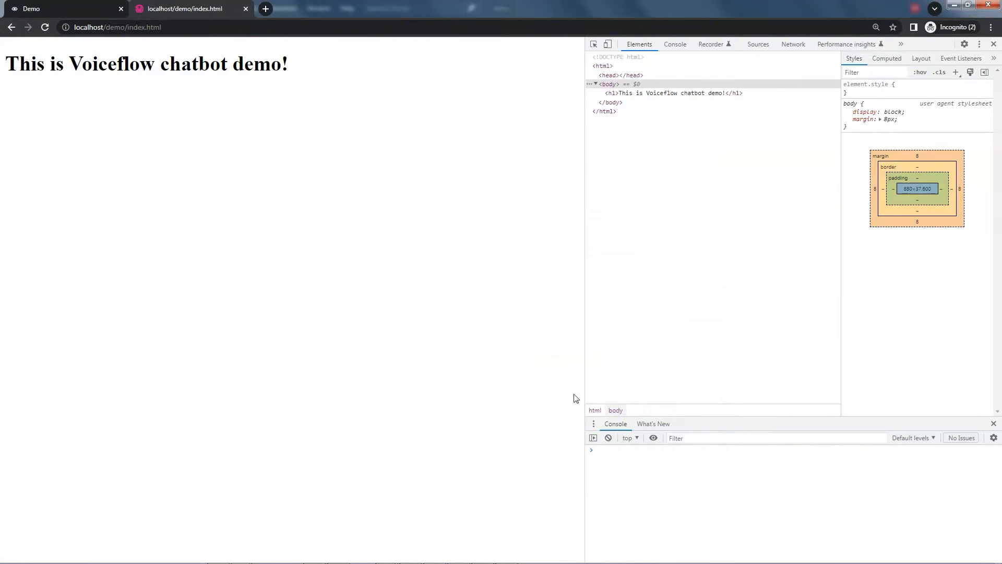
mouse_move(660, 95)
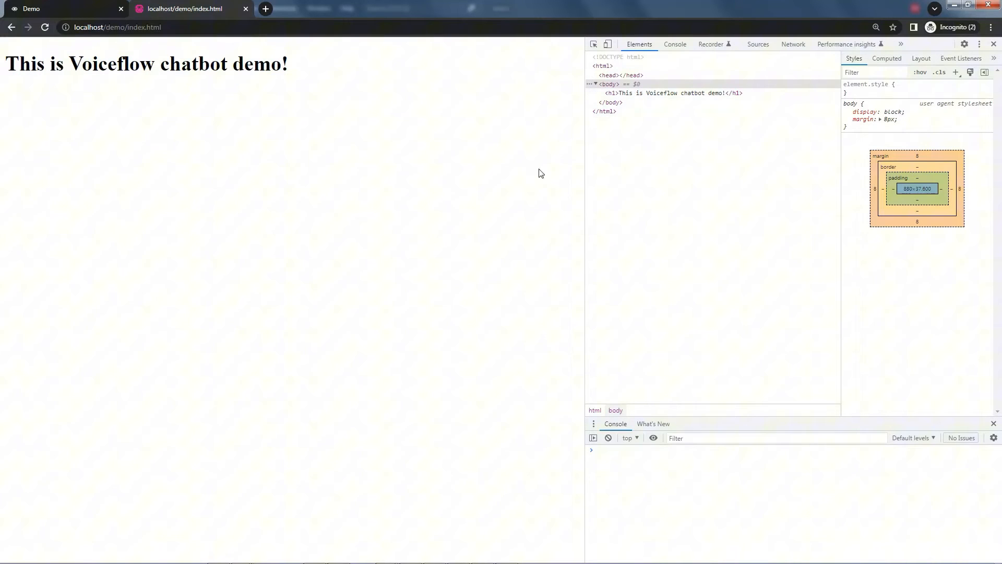
mouse_move(377, 310)
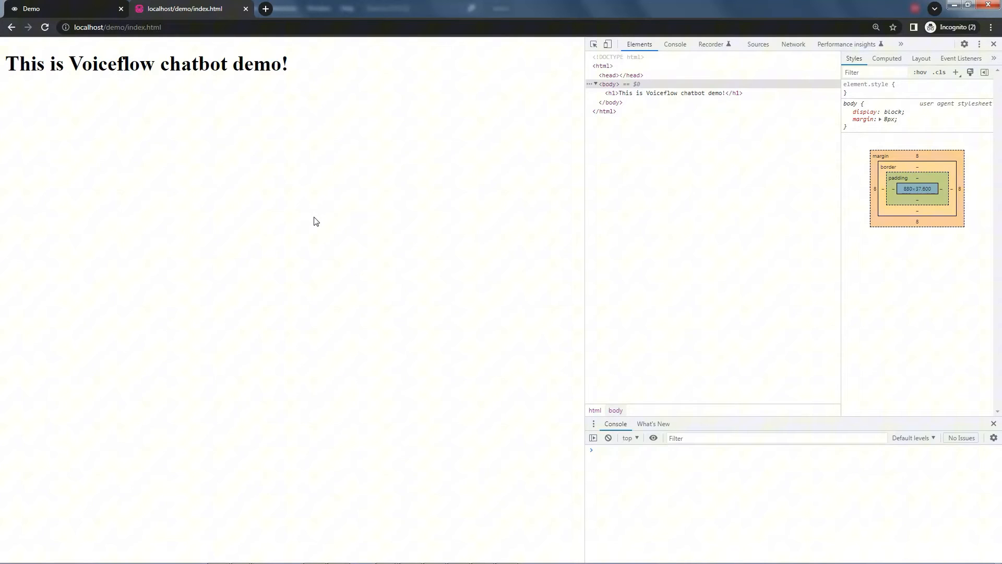
Paste the Voiceflow web chat script into index.html after the heading.
click(41, 9)
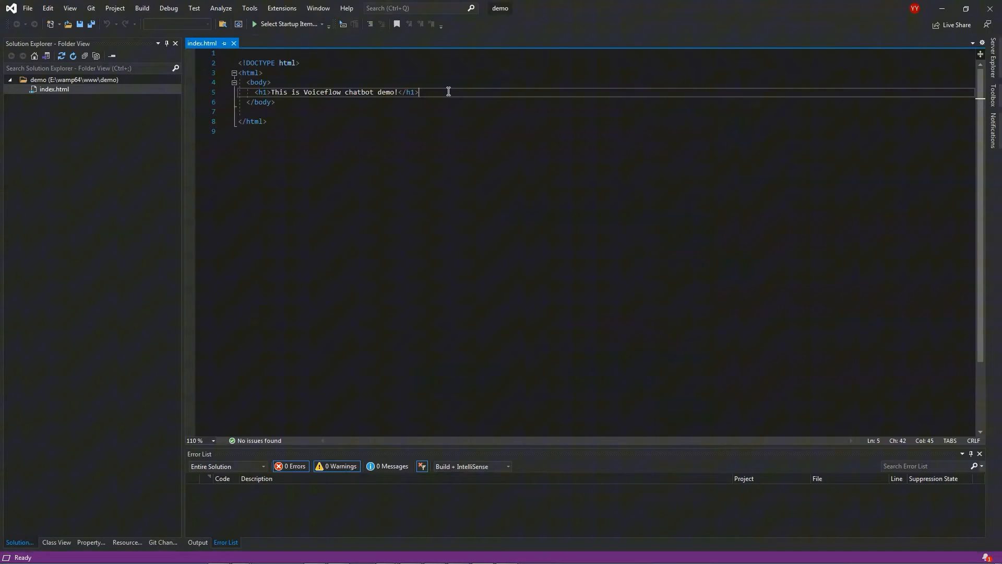
key(Enter)
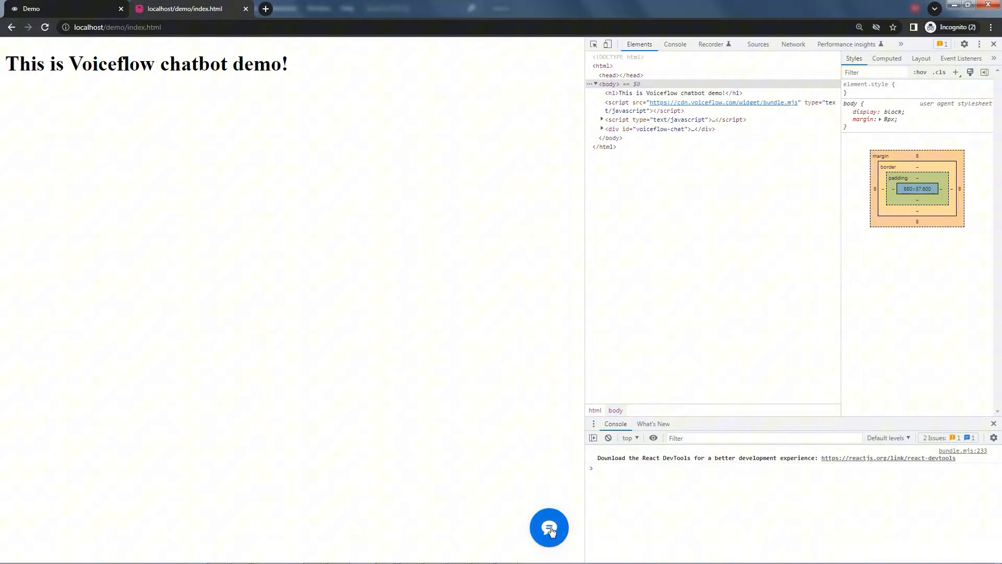
Open the chat widget on the demo page and start a new conversation.
click(549, 527)
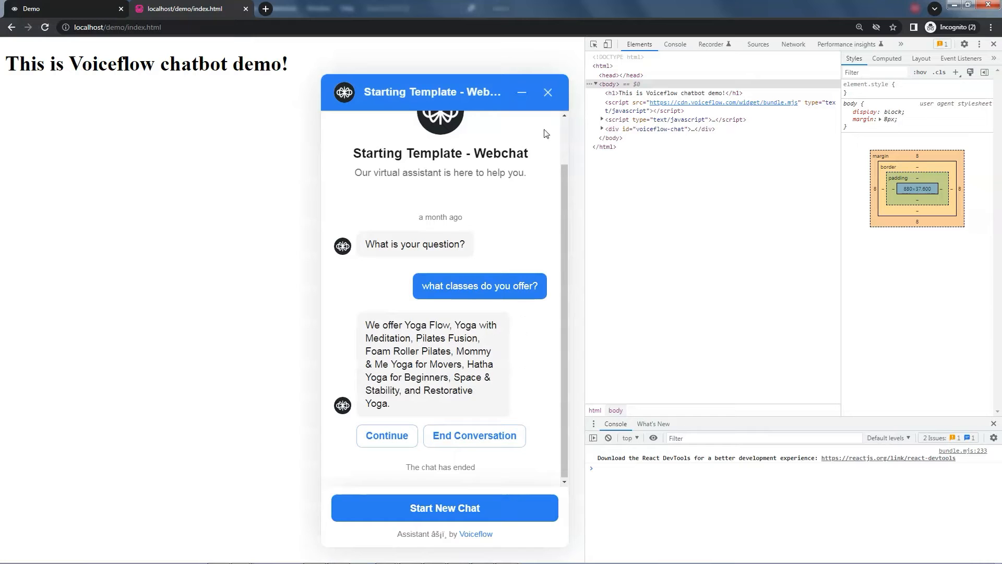
click(445, 507)
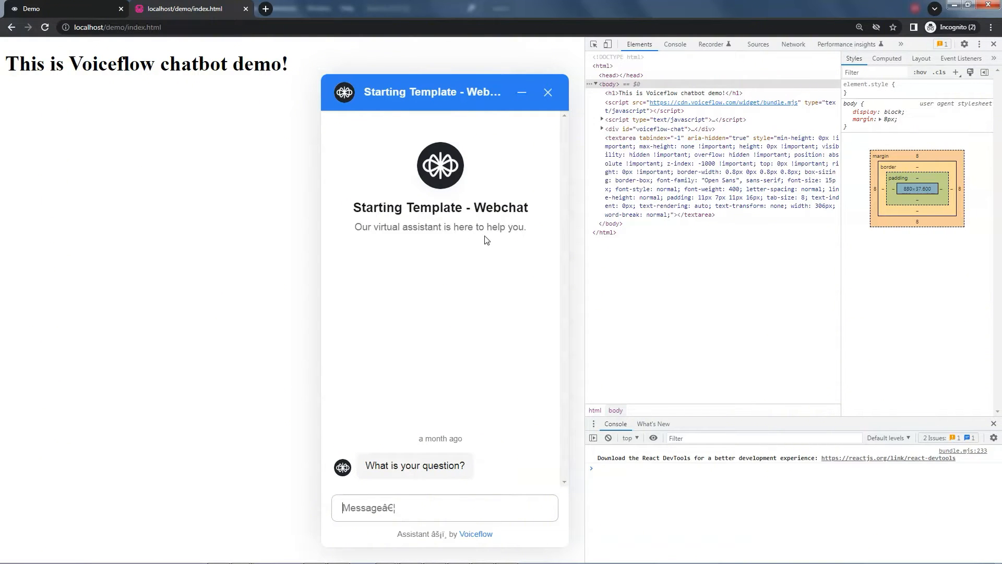
mouse_move(547, 317)
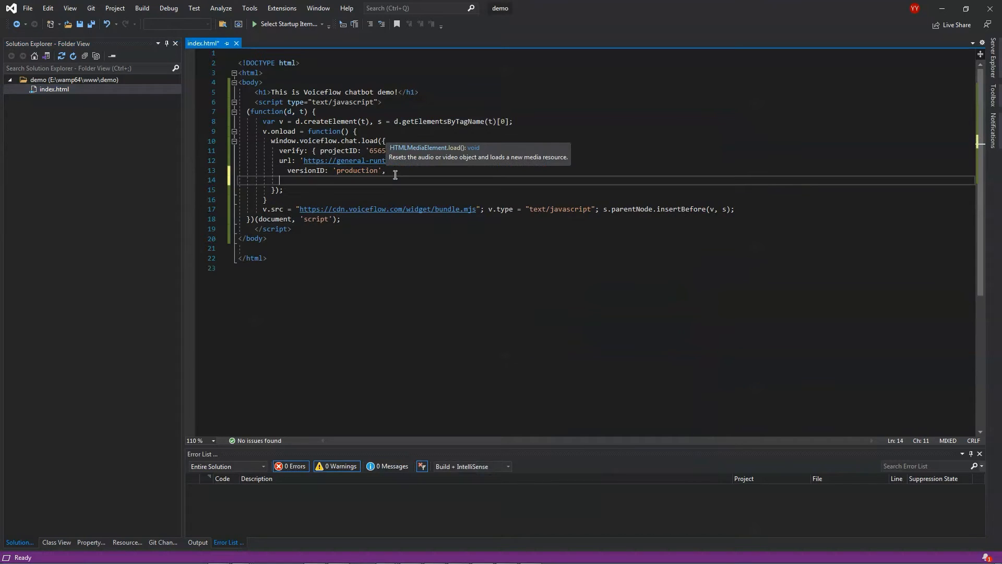
Add an assistant block with title "Farthink Fitness" to the chat load options and save.
text(assistant: {)
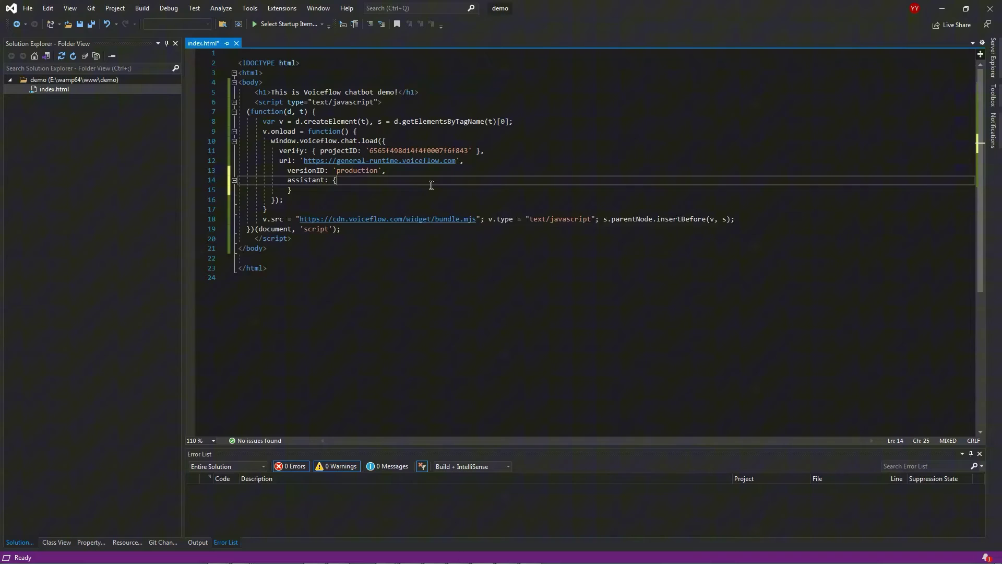
text(title:)
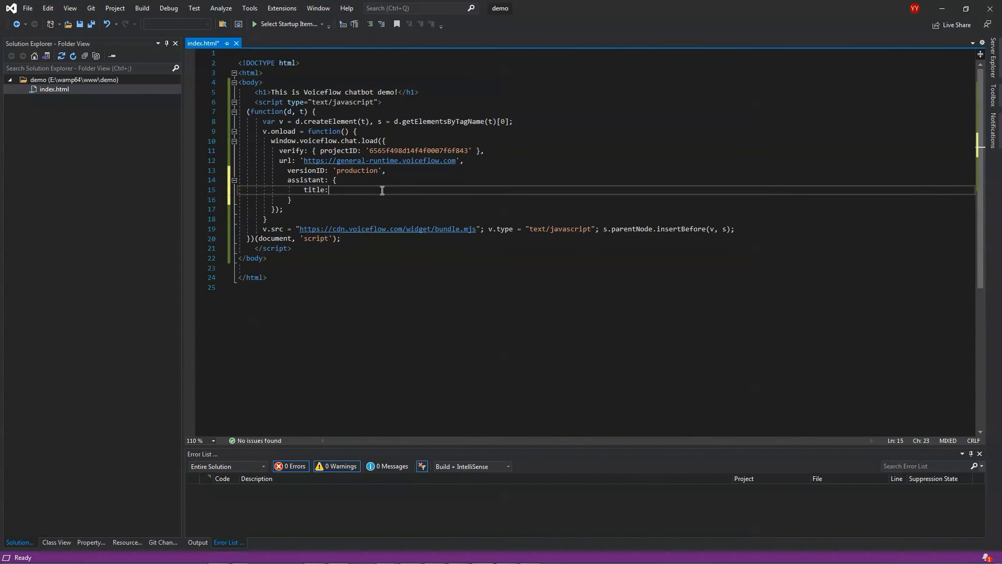
text("Farthink Finne")
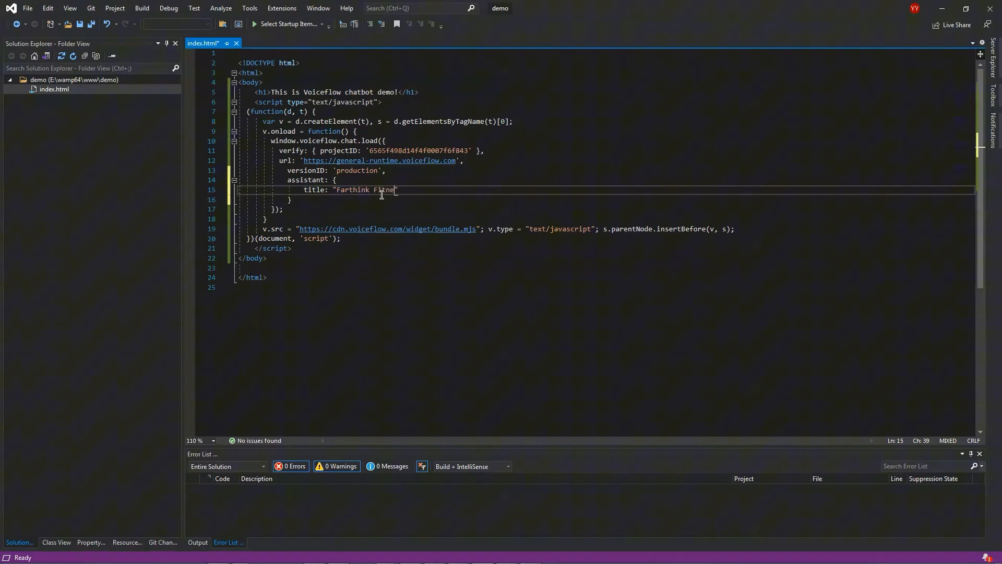
key(ctrl+s)
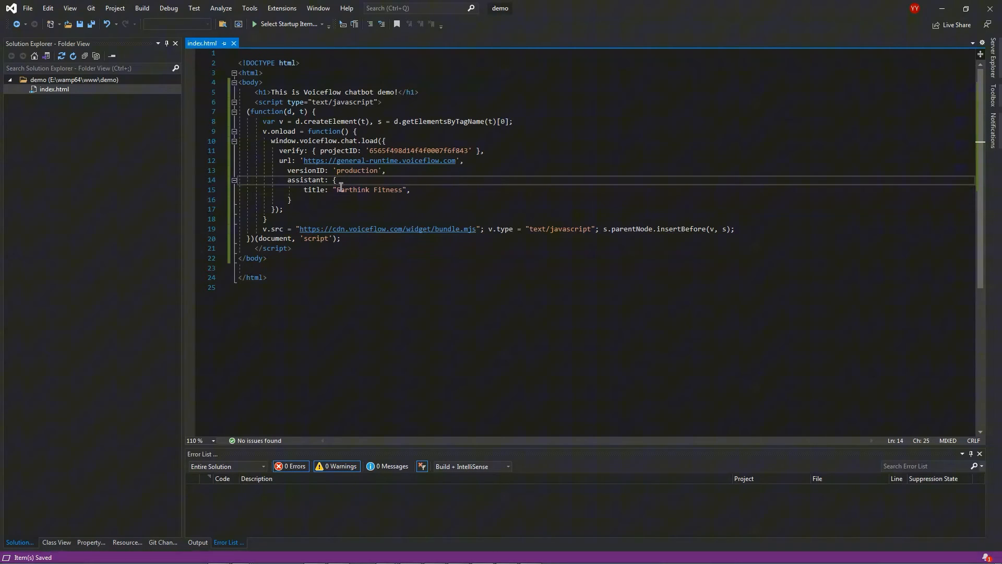
mouse_move(321, 189)
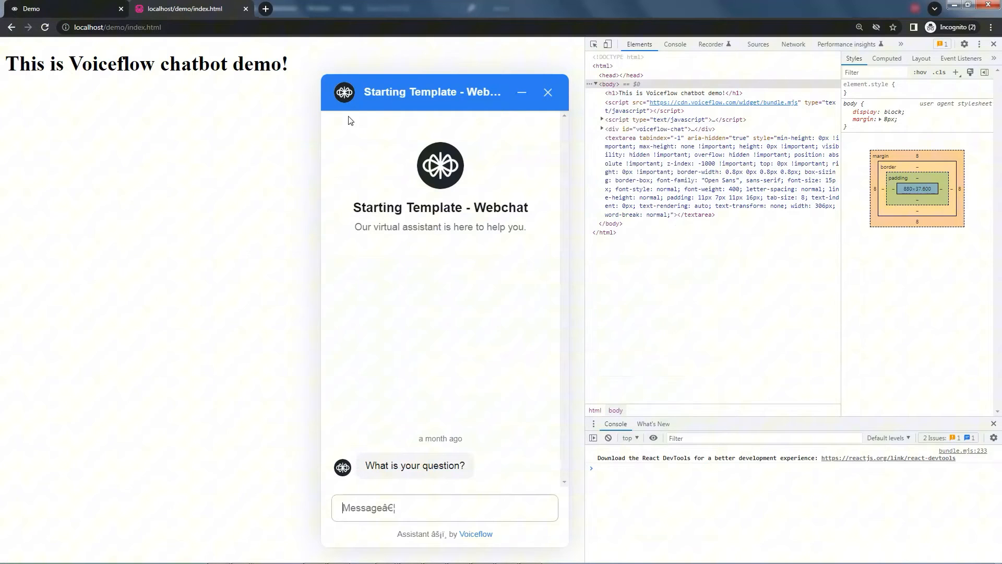
mouse_move(449, 204)
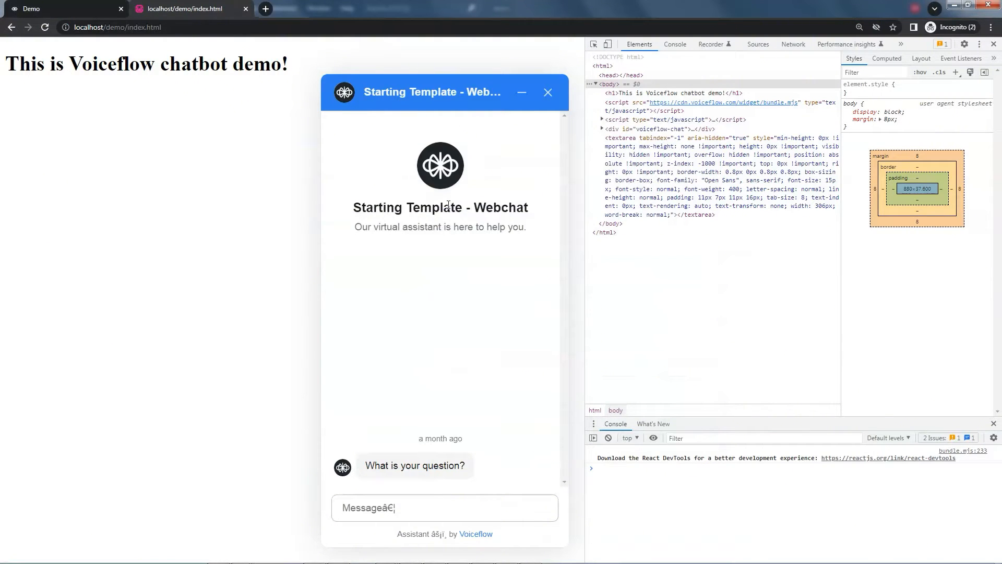
Switch back to the index.html code after checking the widget's header title.
click(44, 28)
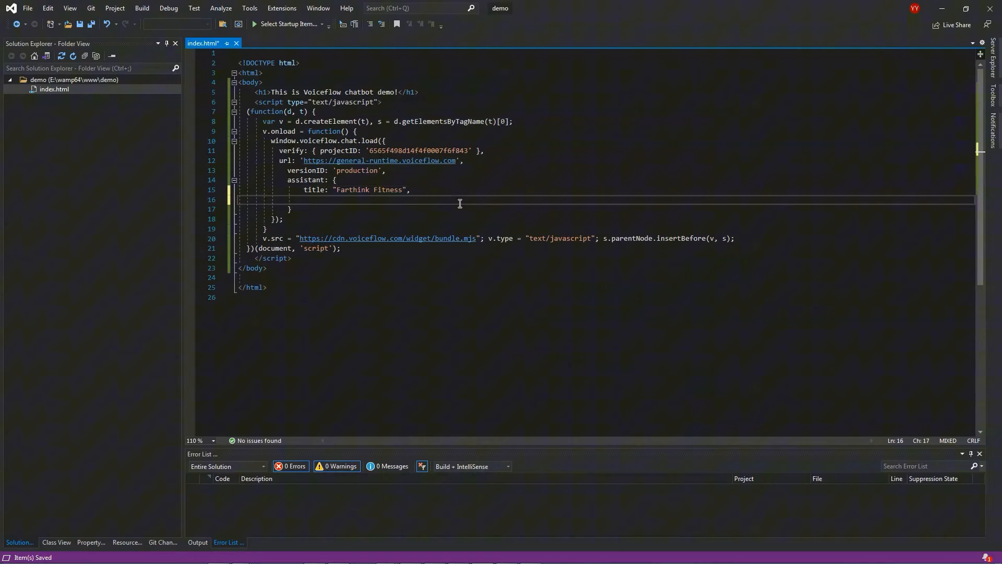
Add description "Welcome to the health and fitness center!" and check it in the reloaded widget.
text(description: "Welcome to the health and fitness center!",)
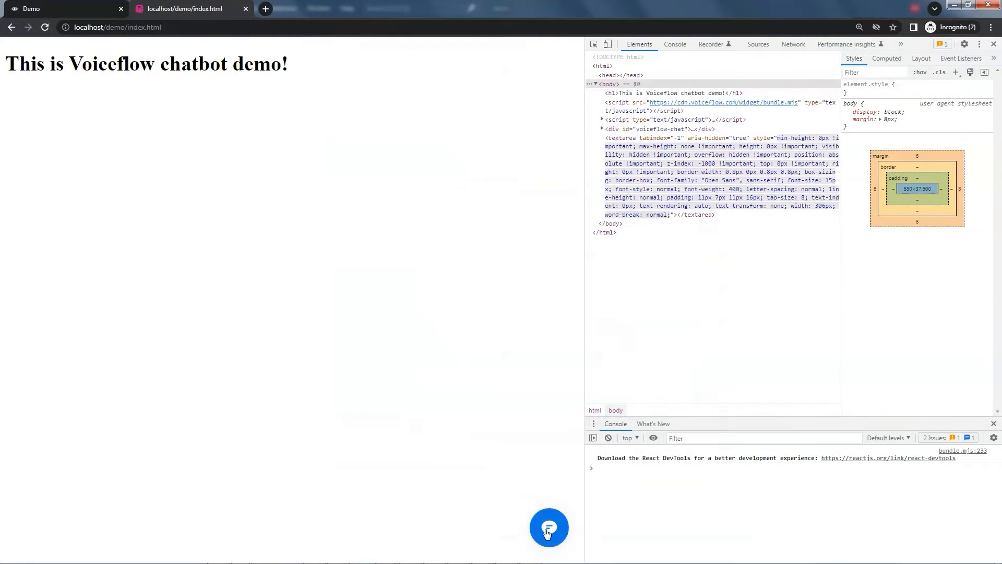
click(549, 529)
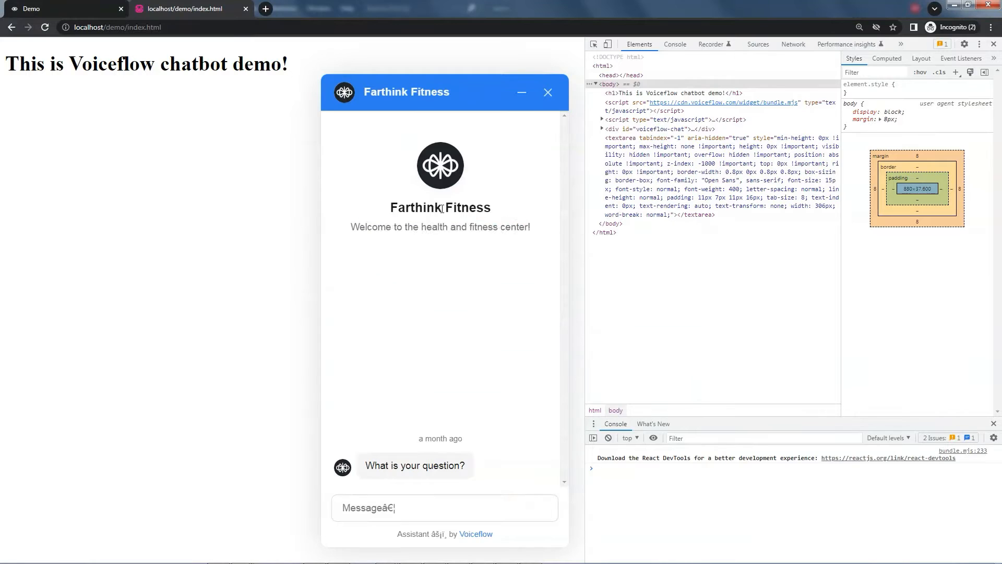
mouse_move(476, 341)
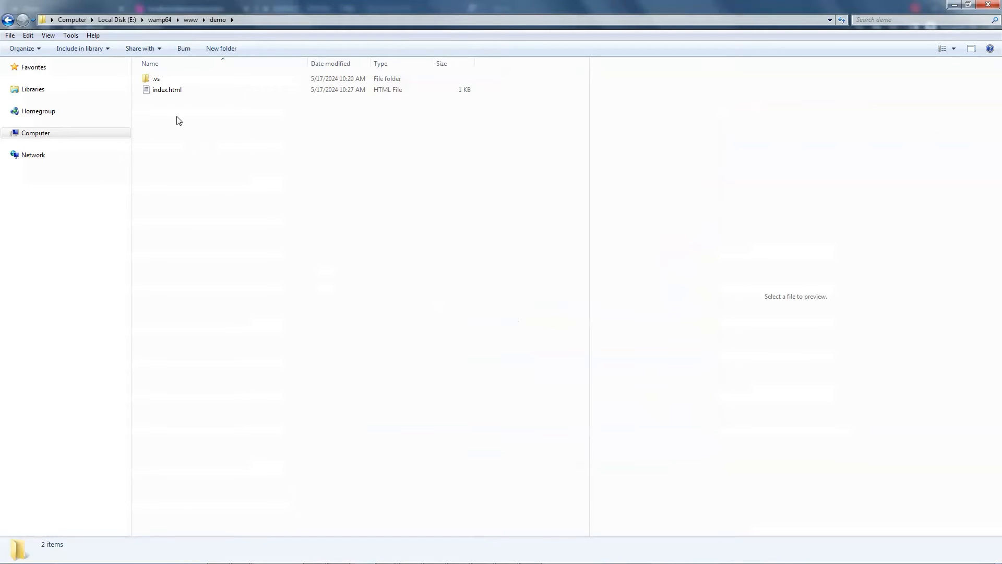
Paste logo.jpg into the demo folder and set image: "logo.jpg" in the assistant block.
click(163, 100)
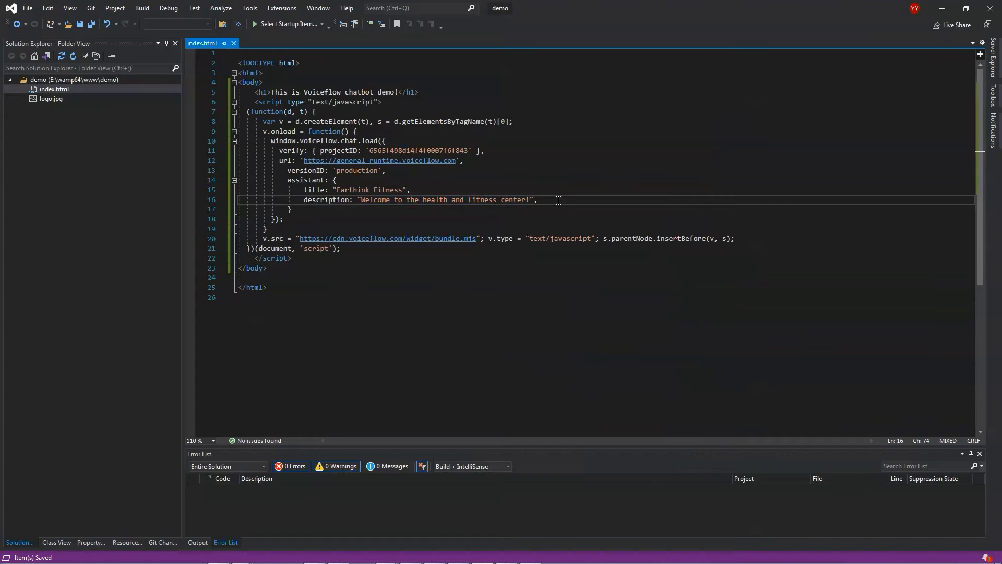
text(image: "logo.jpg",)
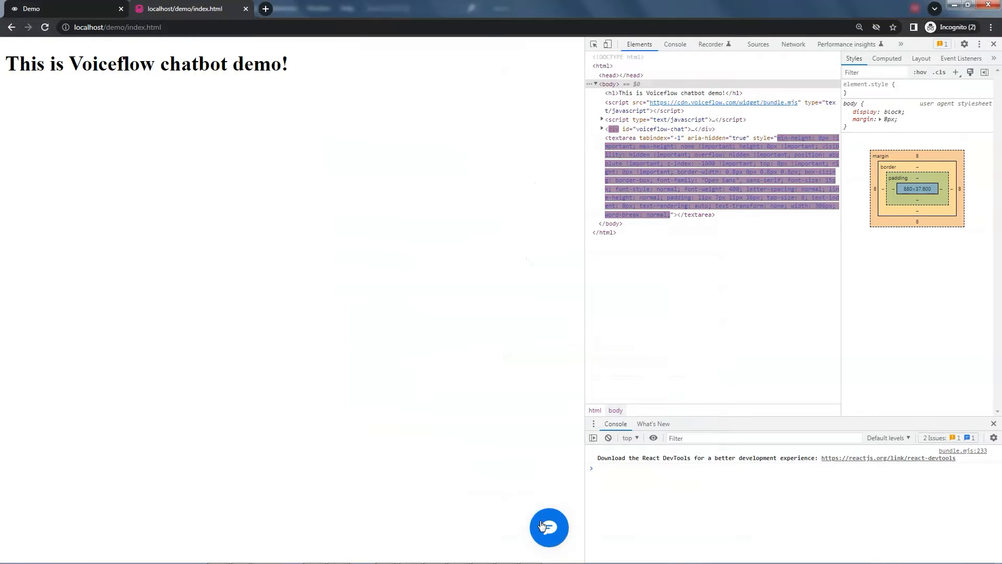
Open the chat widget to check whether the avatar shows the new logo.
click(549, 527)
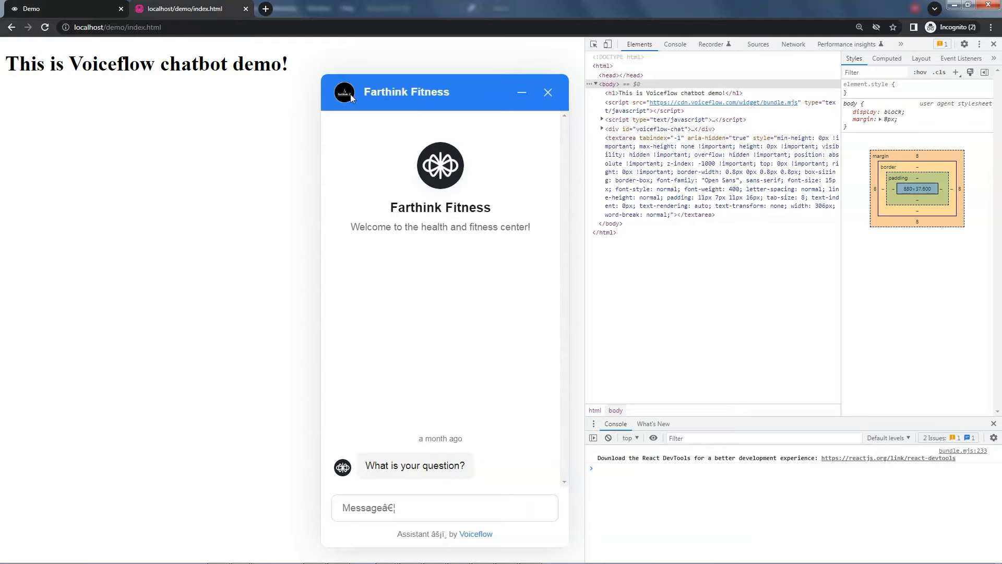
mouse_move(447, 172)
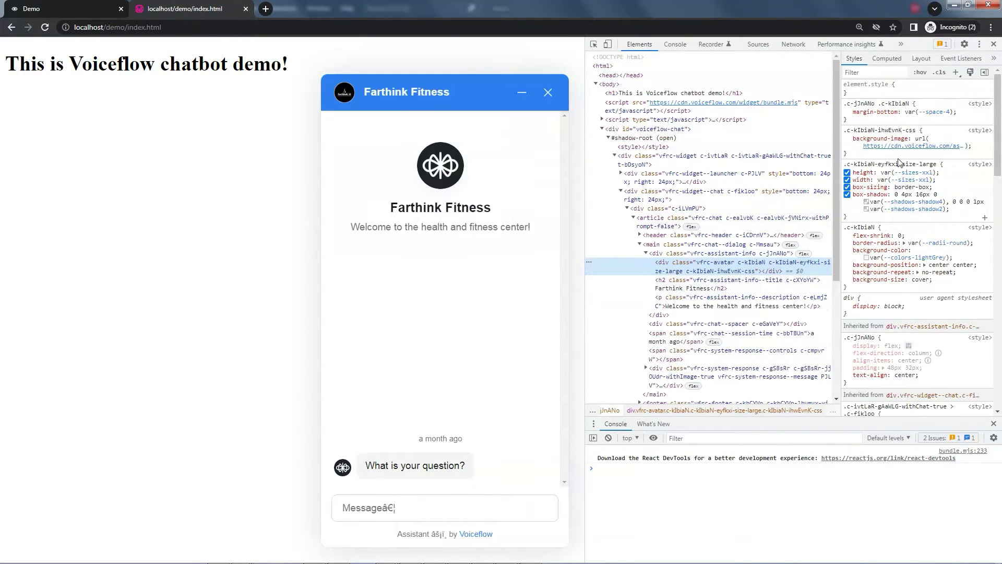
mouse_move(907, 145)
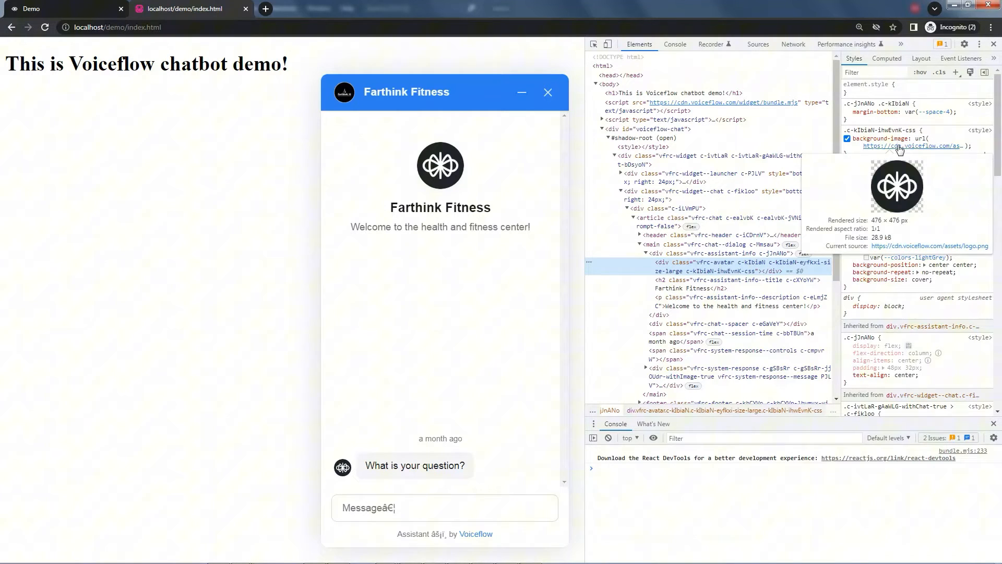
mouse_move(466, 206)
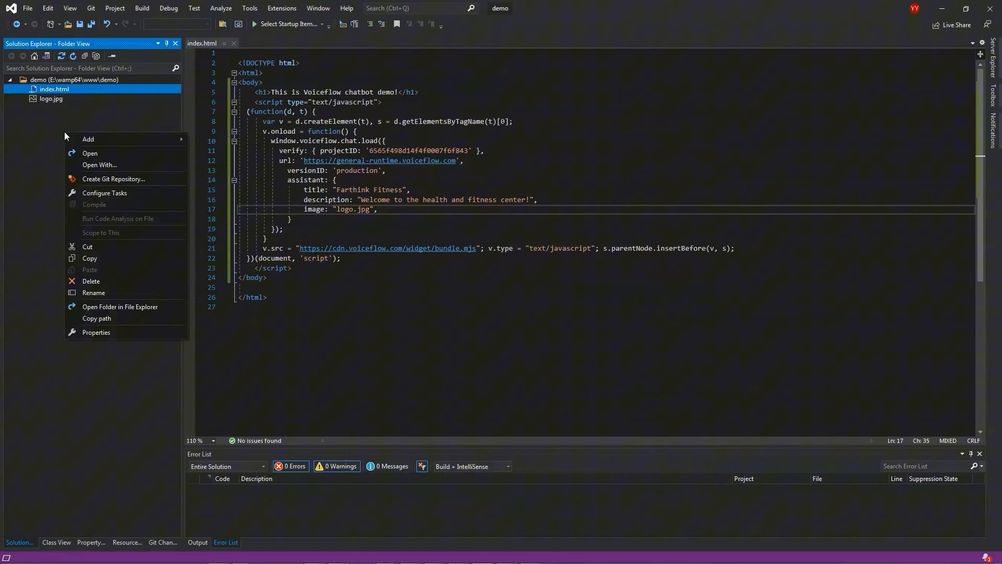
mouse_move(88, 139)
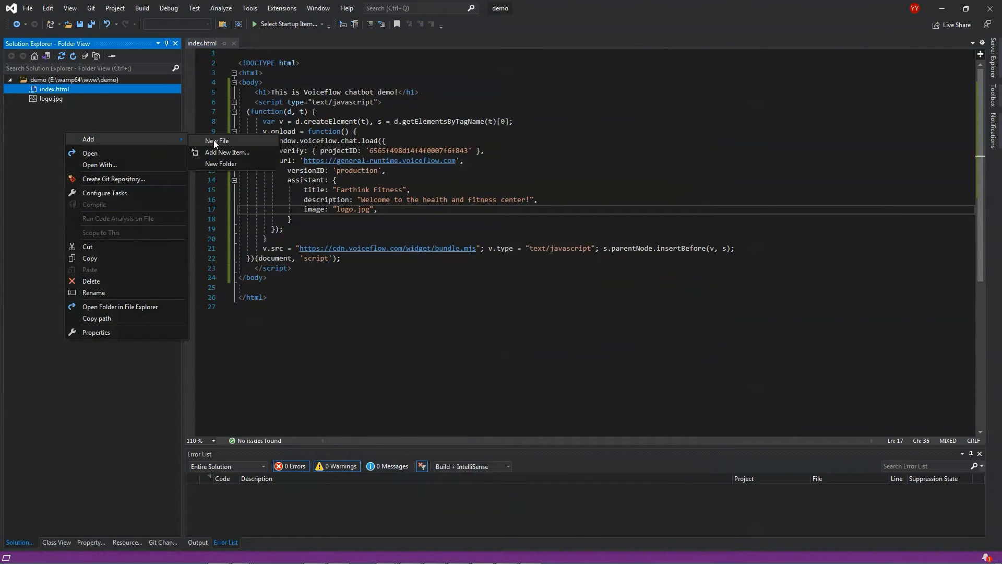
Add a new file named chatbot.css to the demo folder.
click(213, 140)
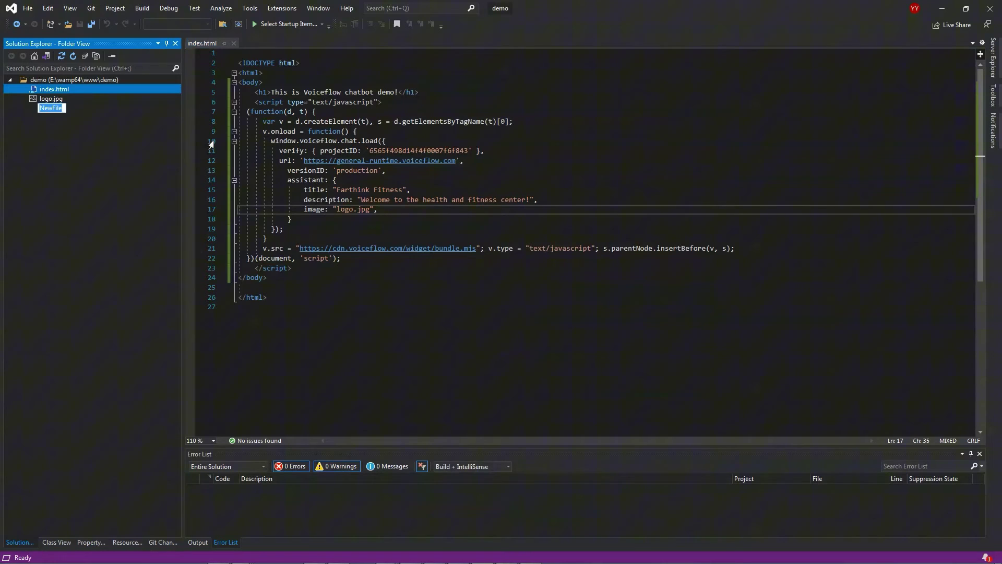
text(chatbot.css)
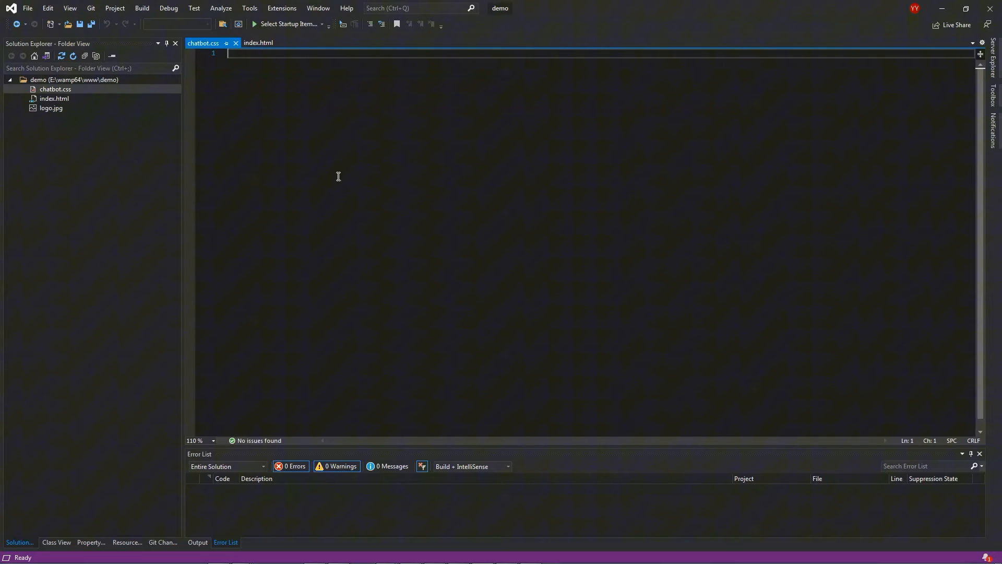
Add stylesheet: "chatbot.css" below the image line in index.html's assistant block.
click(259, 43)
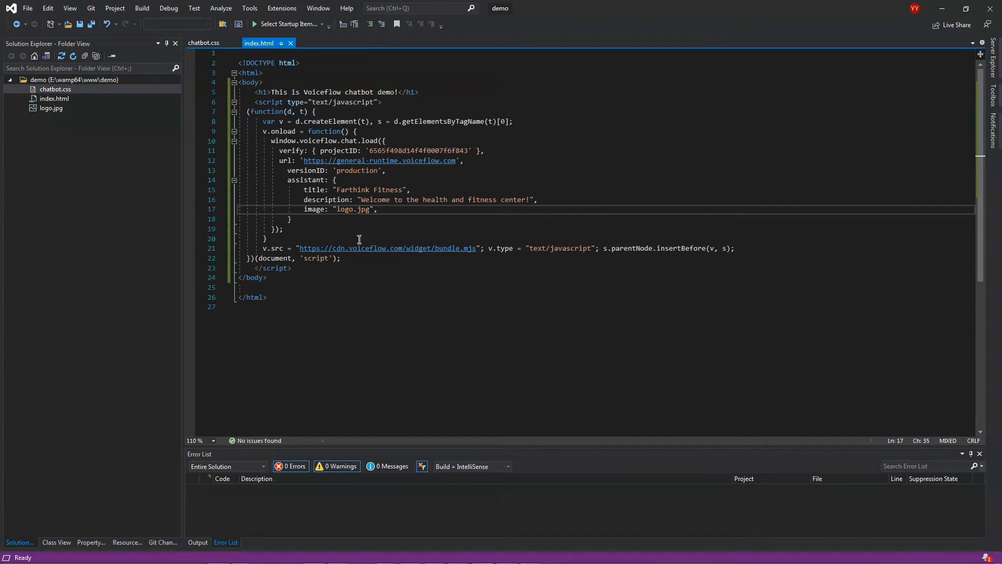
click(379, 209)
text(stylesheet: "chatbot.css",)
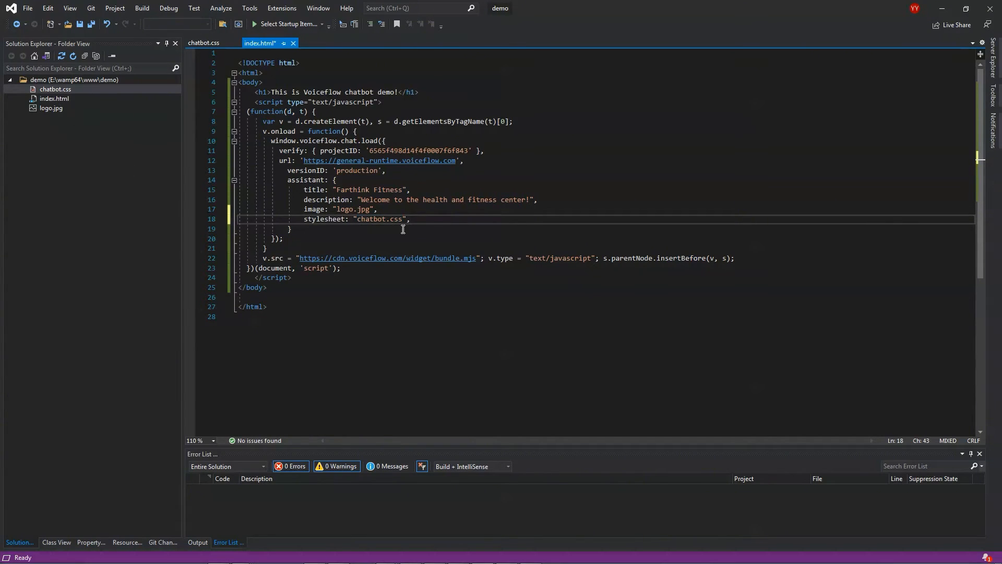
click(204, 41)
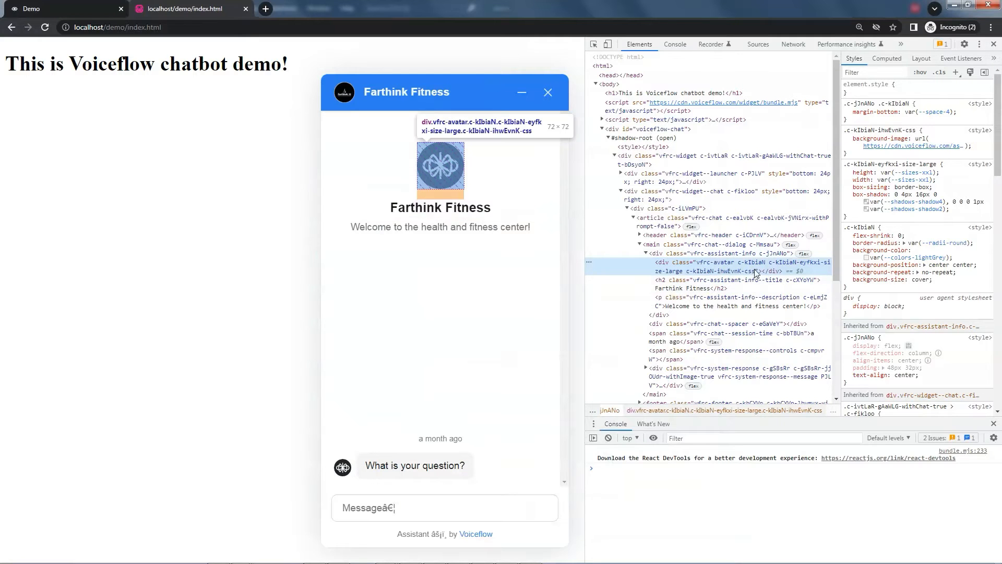
Pick the widget's large avatar element in DevTools to read its class name.
click(847, 138)
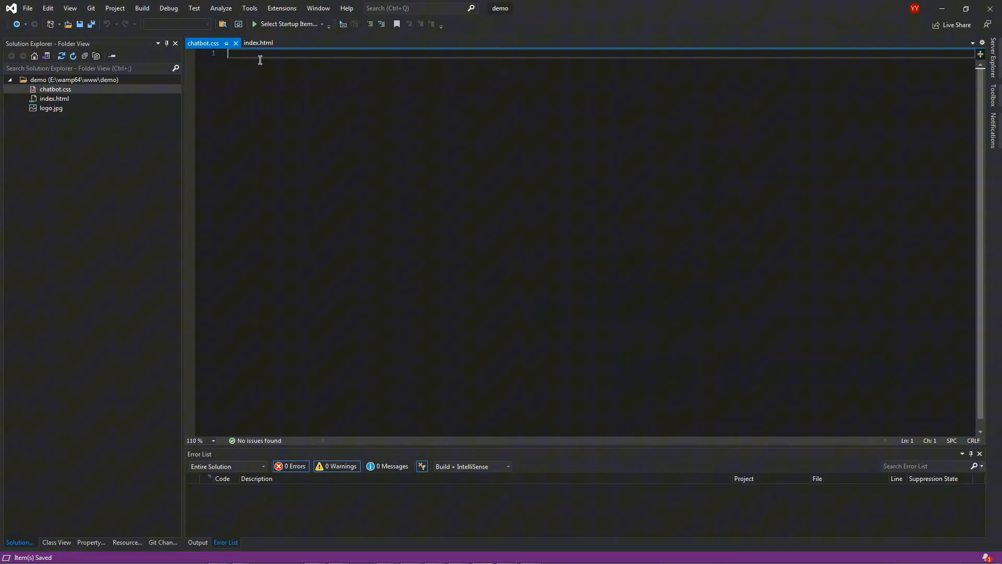
Add a .c-kIbiaN-ihwEvnK-css rule with background-image url(logo.png) in chatbot.css.
text(.c-kIbiaN-ihwEvnK-css {)
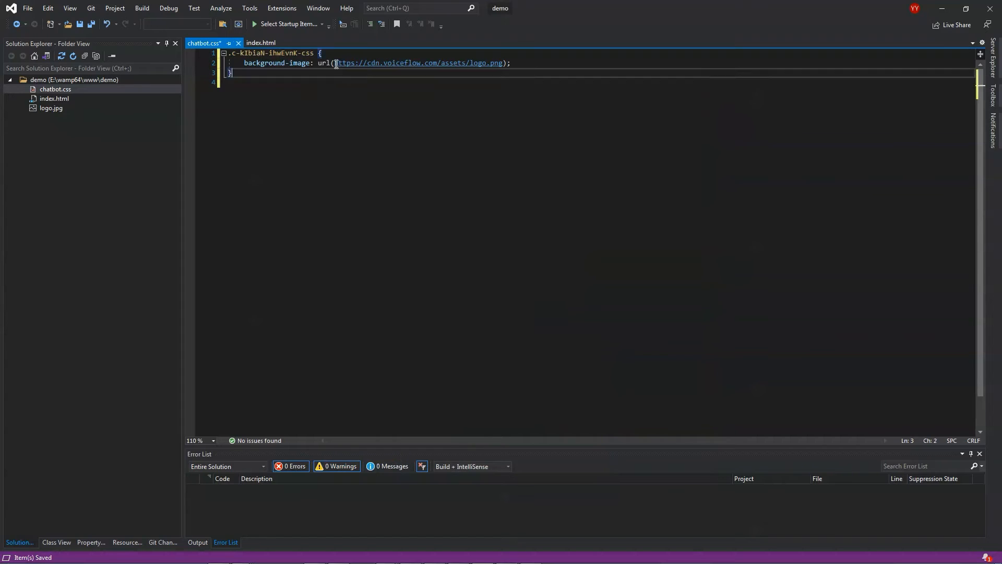
text(logo.);)
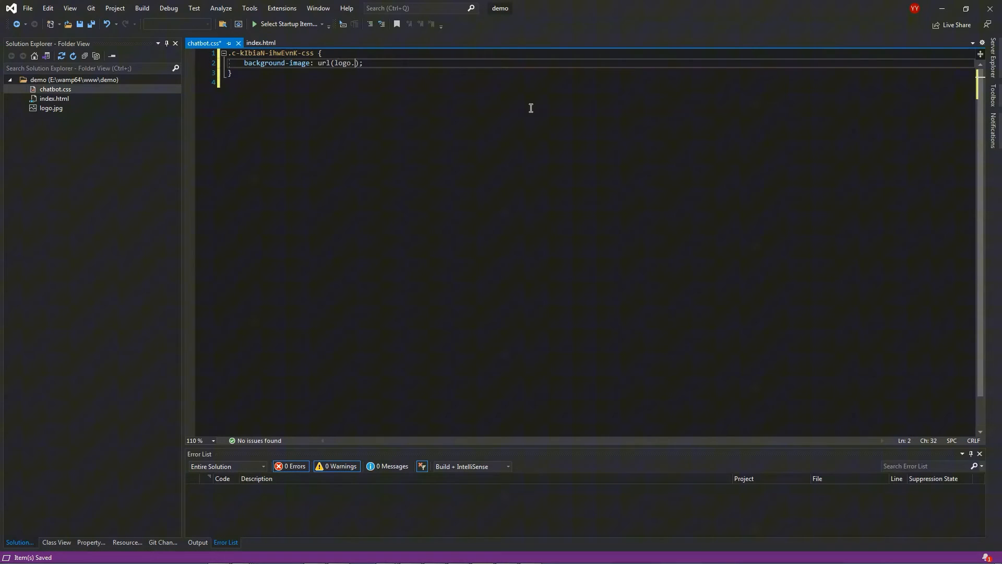
text(png)
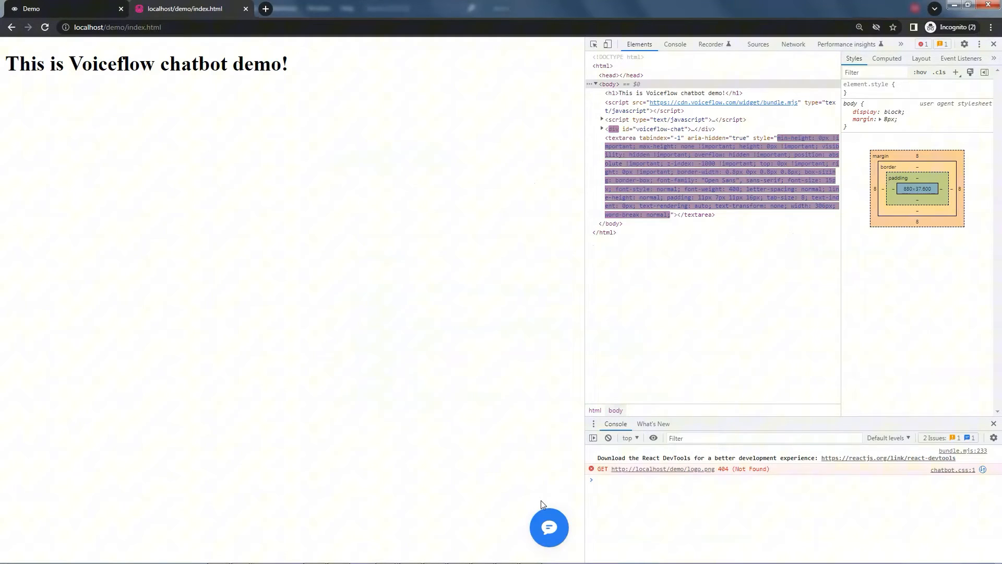
Reopen the chat widget and inspect its blank avatar to find the logo.png 404.
click(549, 528)
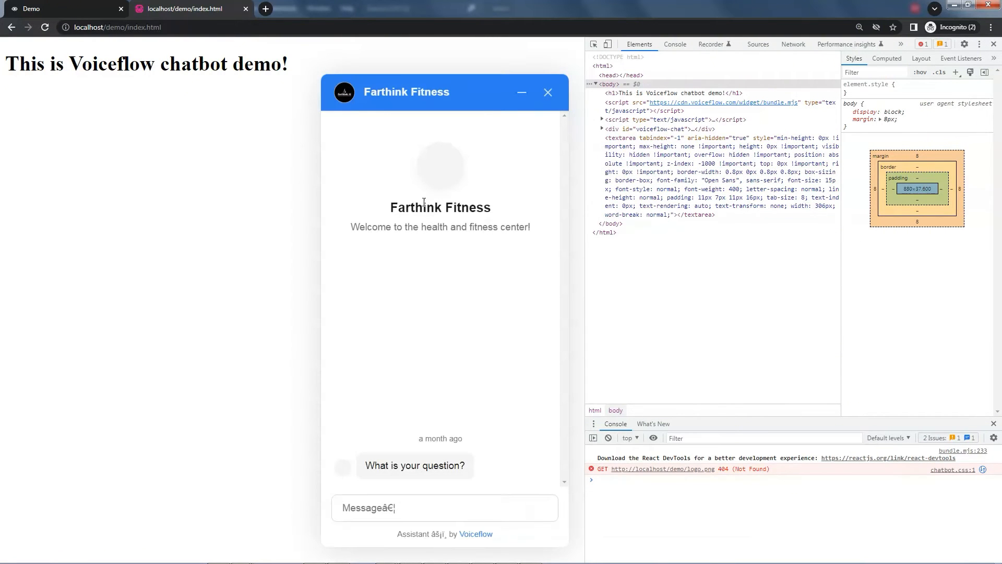
right_click(441, 173)
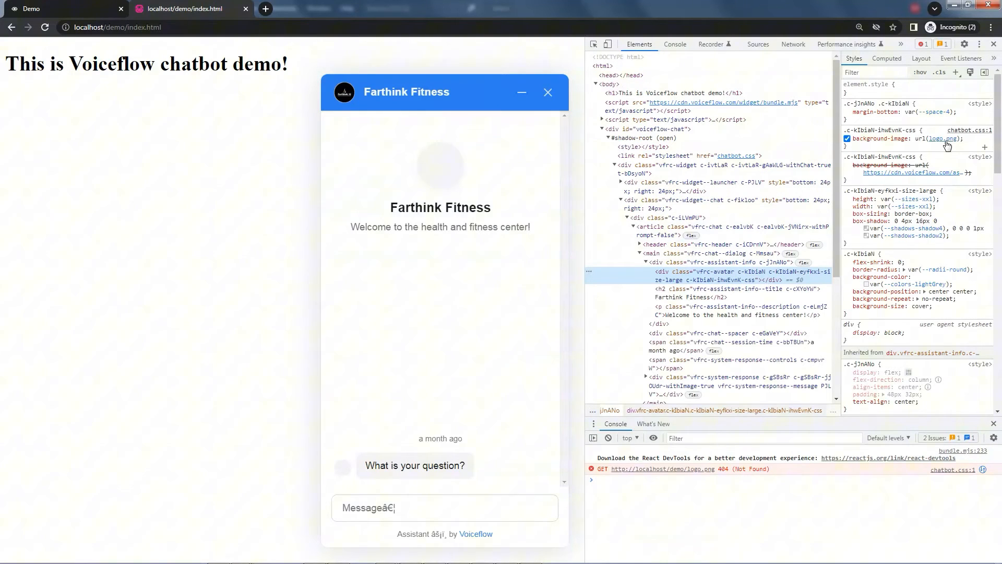
mouse_move(945, 138)
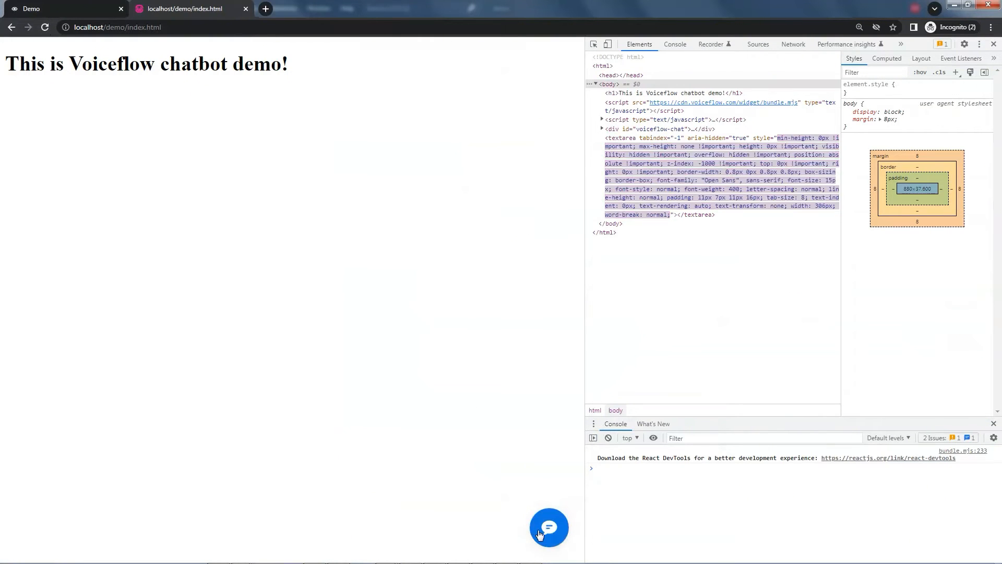
Reopen the chat widget and confirm the avatar now shows the custom logo.jpg.
click(549, 527)
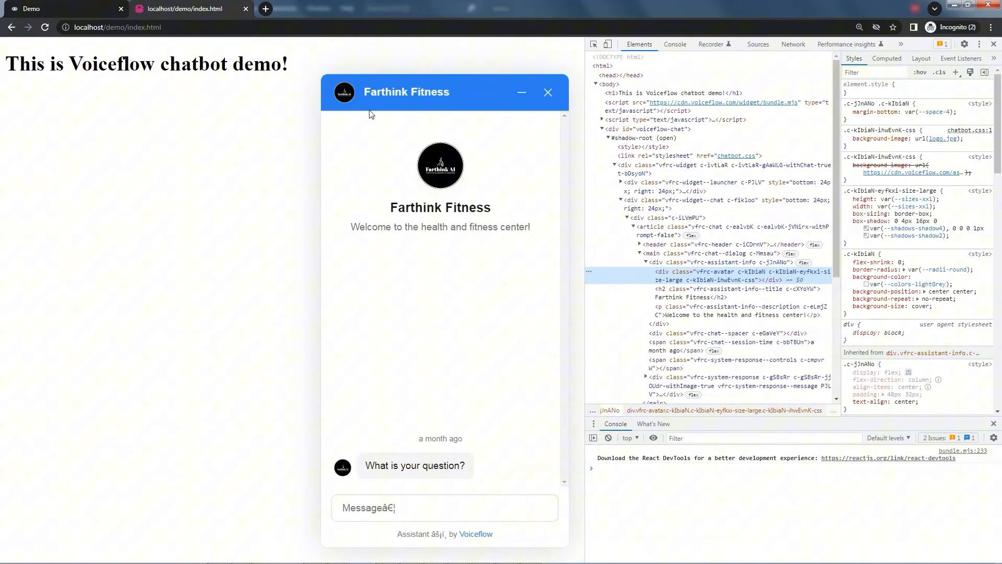
mouse_move(459, 113)
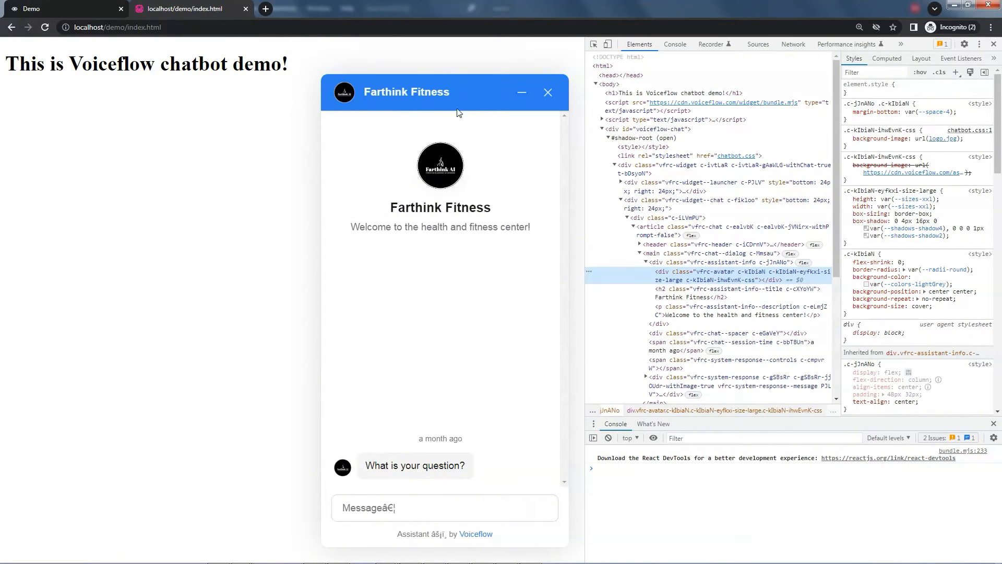
mouse_move(473, 275)
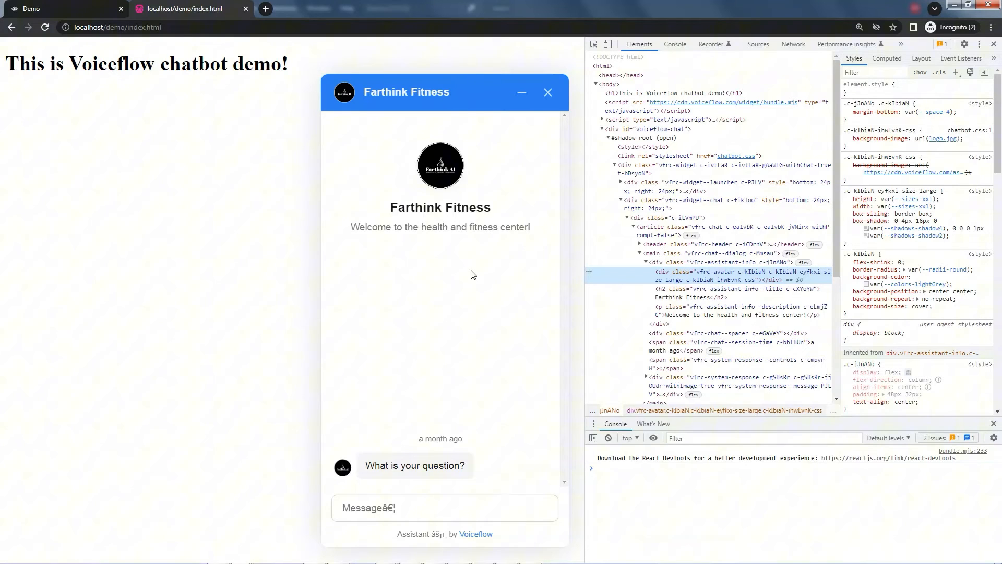
mouse_move(482, 117)
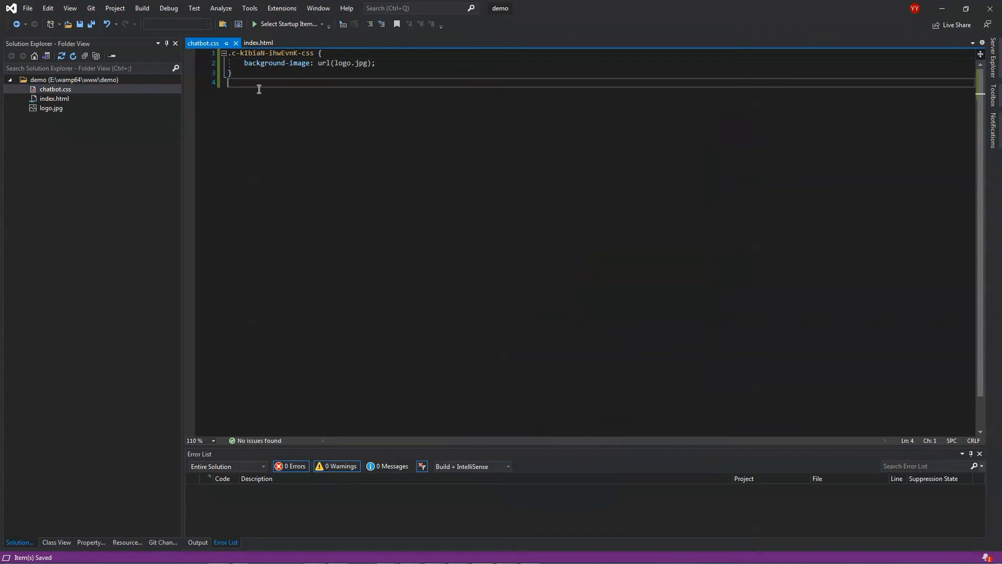
Set the assistant's color property to green in index.html.
click(265, 42)
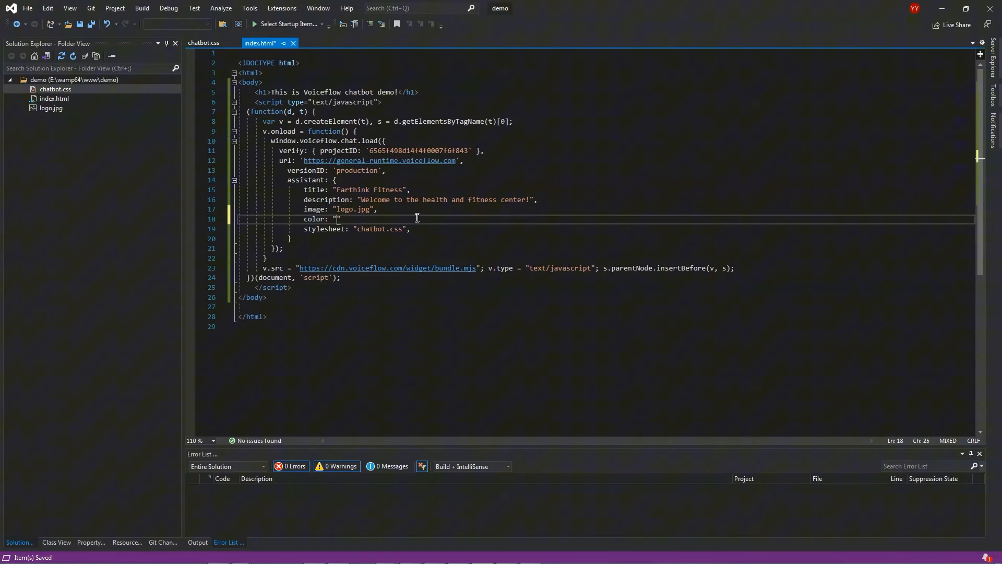
text(green)
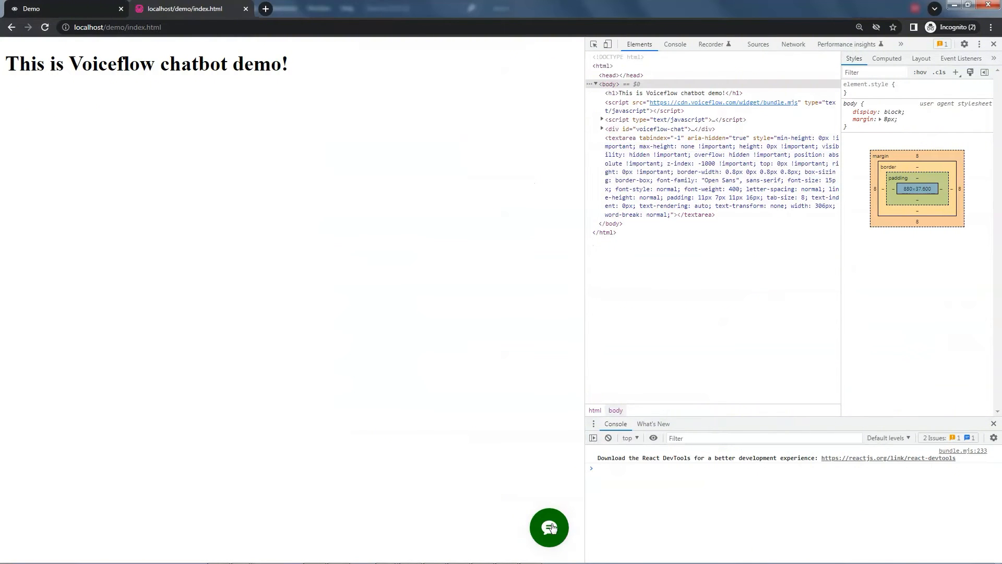
Open the now-green chat widget and inspect its main chat panel container element.
click(549, 528)
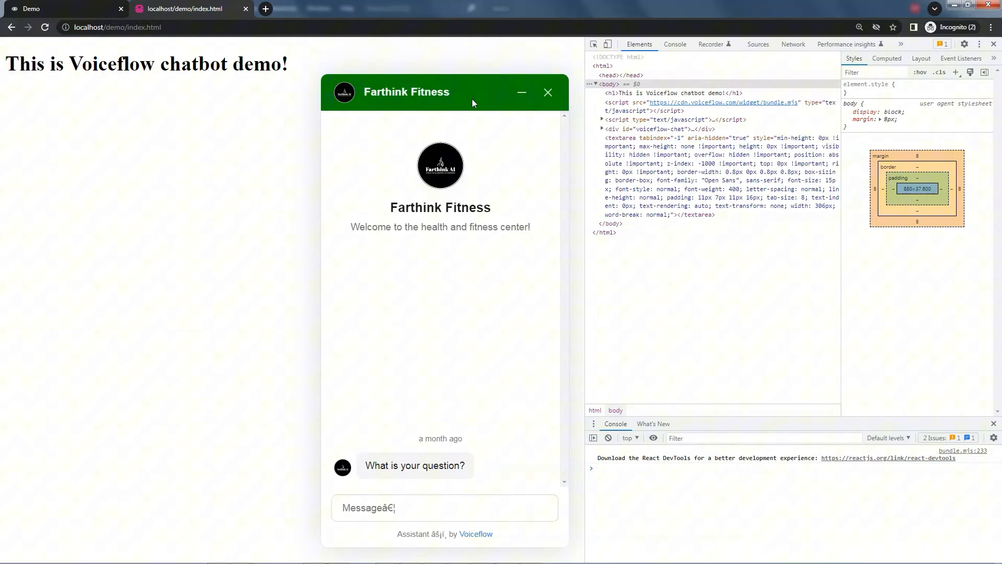
mouse_move(450, 140)
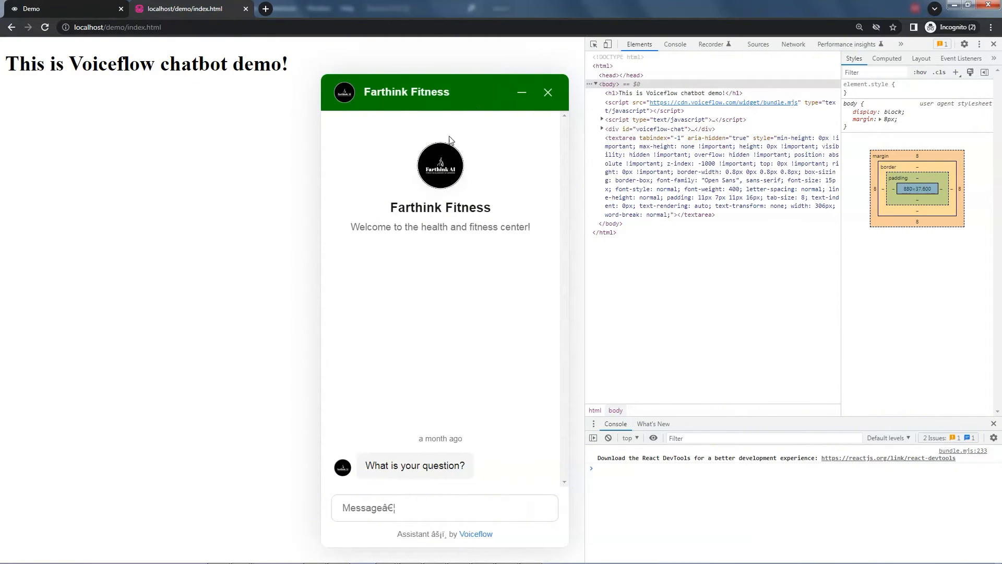
mouse_move(456, 320)
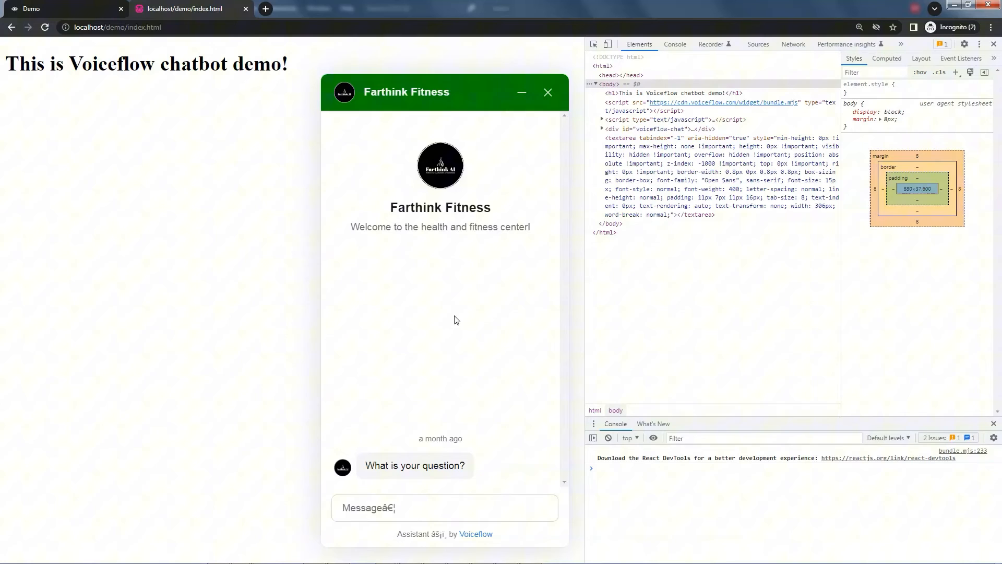
mouse_move(487, 338)
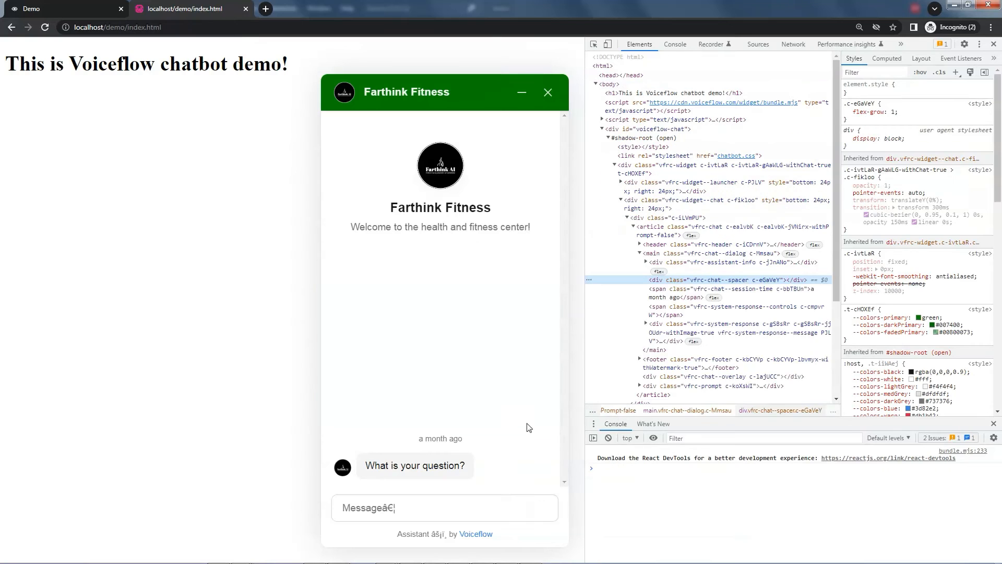
click(862, 175)
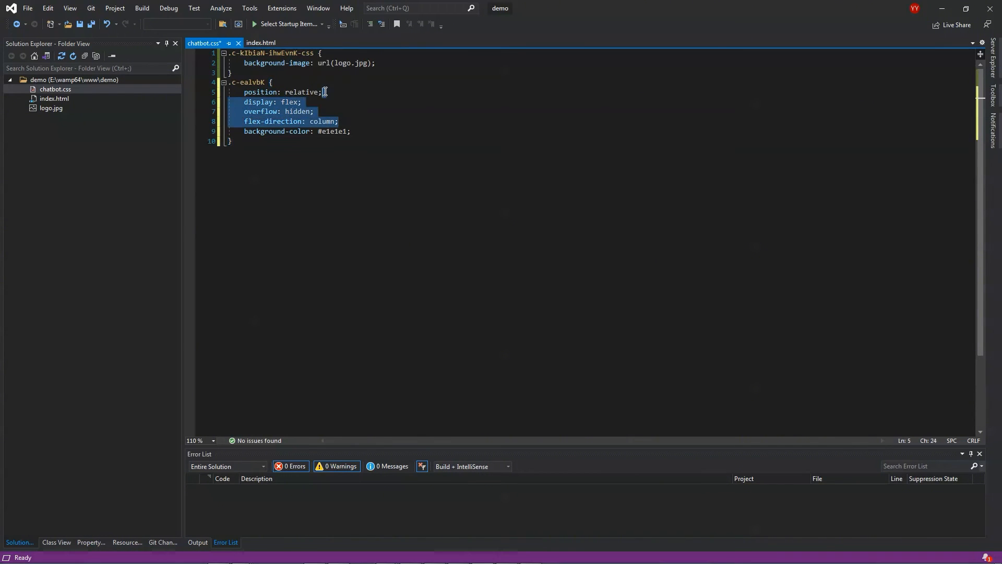
Delete the extra layout declarations so .c-ealvbK keeps only background-color #e1e1e1.
key(Delete)
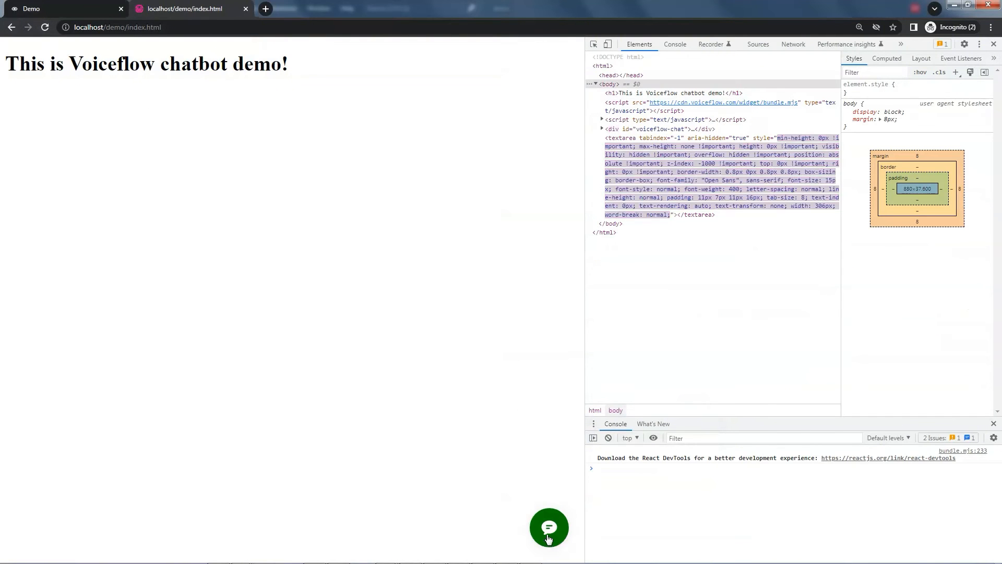
Ask the chatbot 'what classes do you offer?' and receive the yoga and Pilates reply.
click(549, 528)
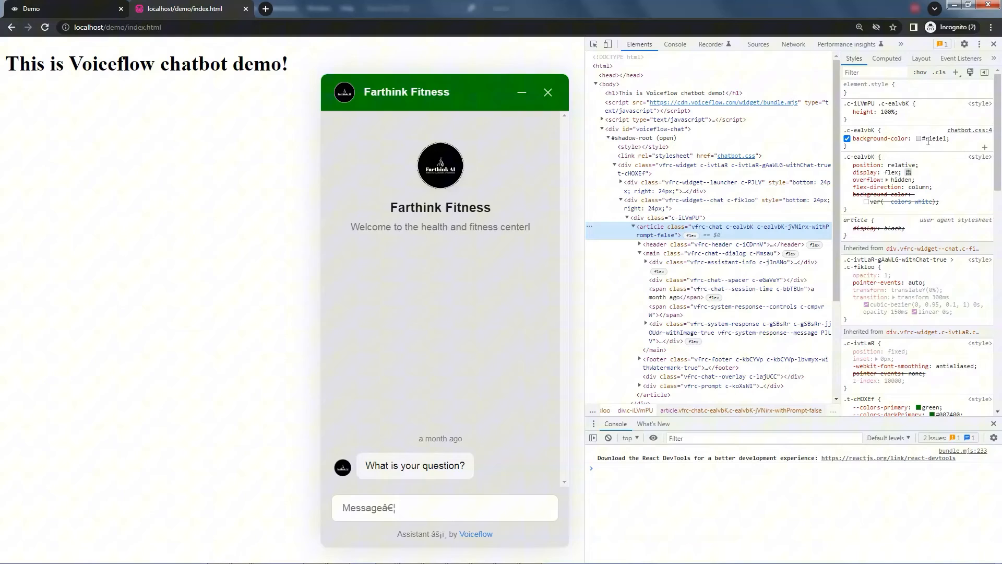
text(w)
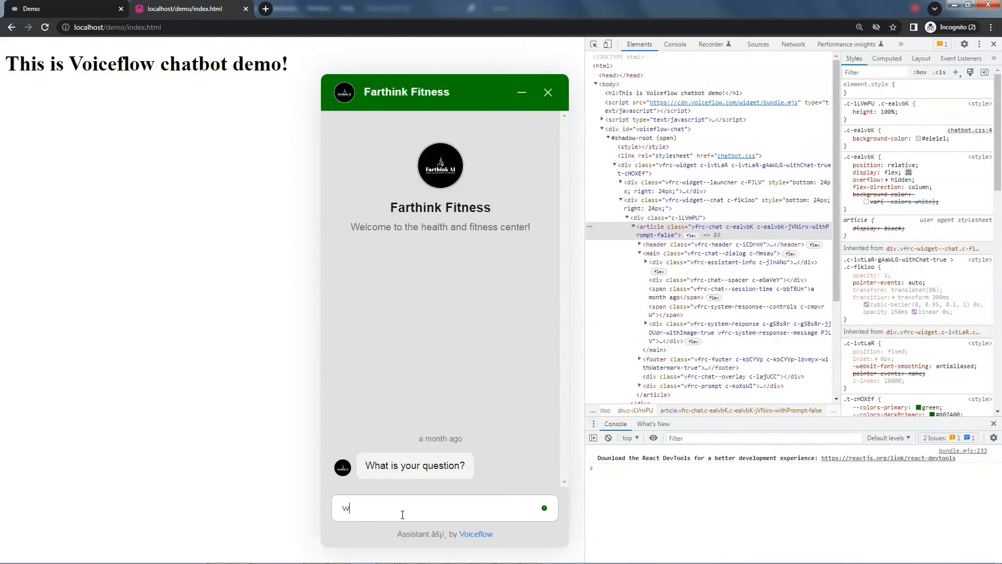
text(hat classes do you off)
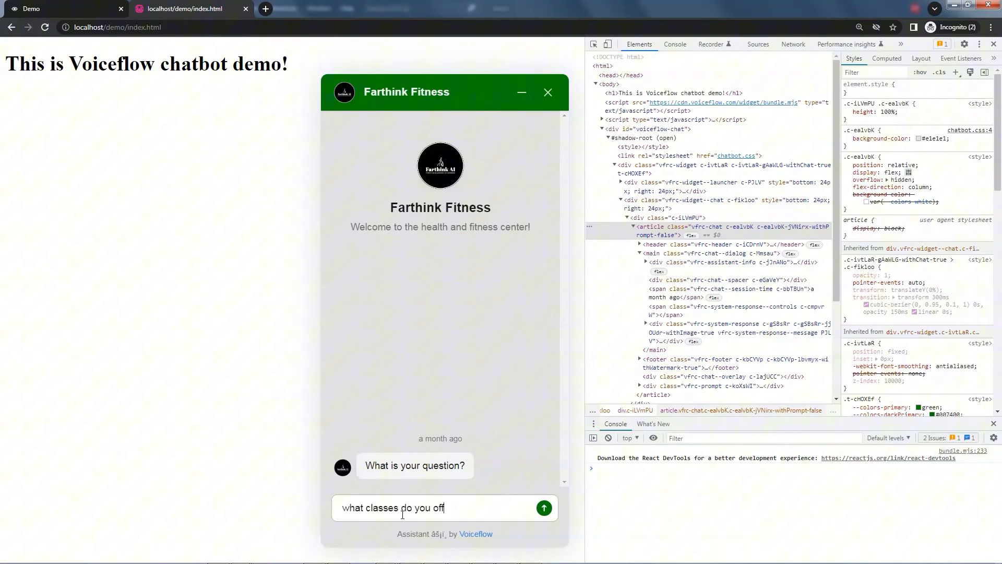
click(544, 508)
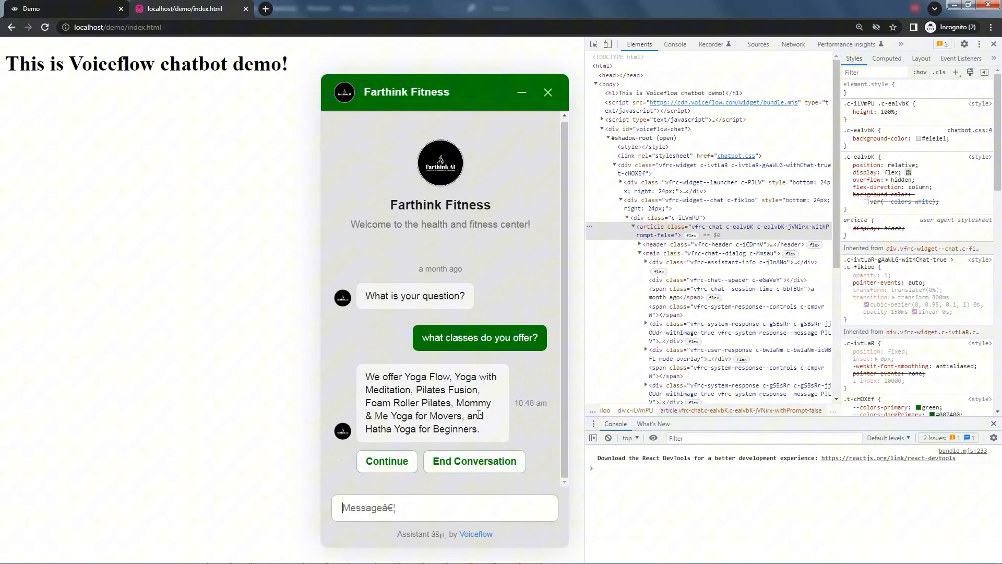
mouse_move(507, 408)
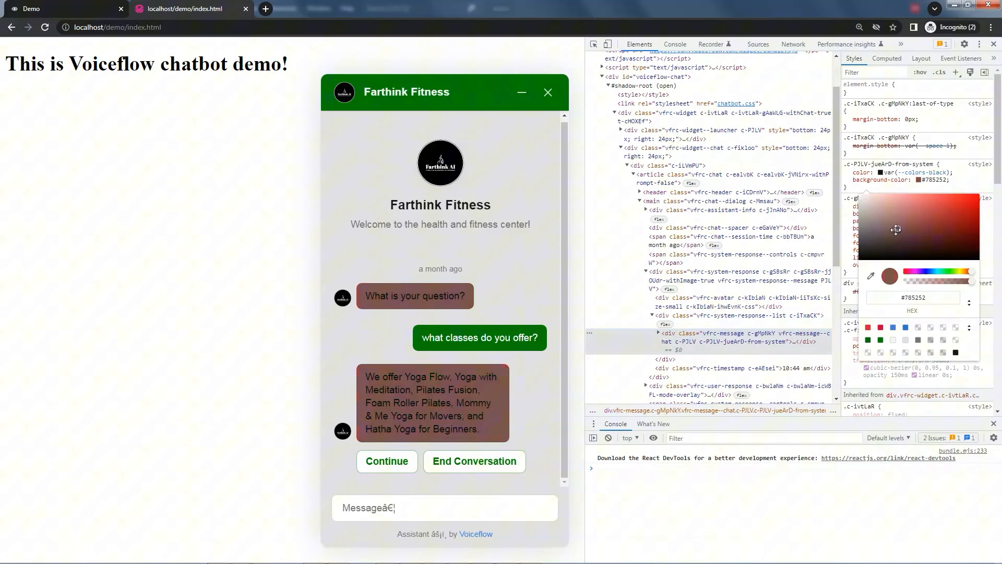
Pick light green #8bd7b0 for .c-PJLV-jueArD-from-system's background in the colour picker.
drag(895, 230, 897, 209)
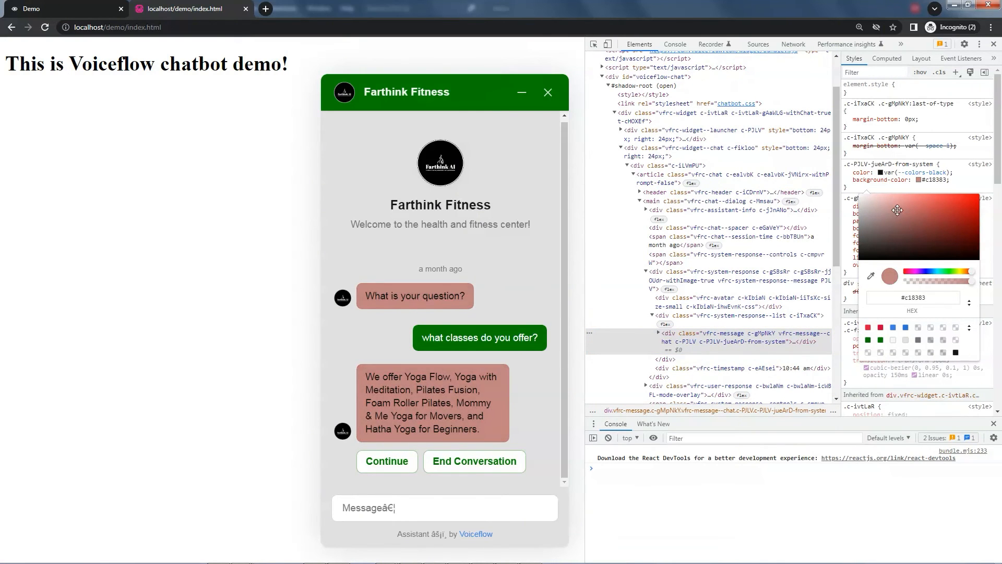
click(912, 297)
text(#8bd7b0)
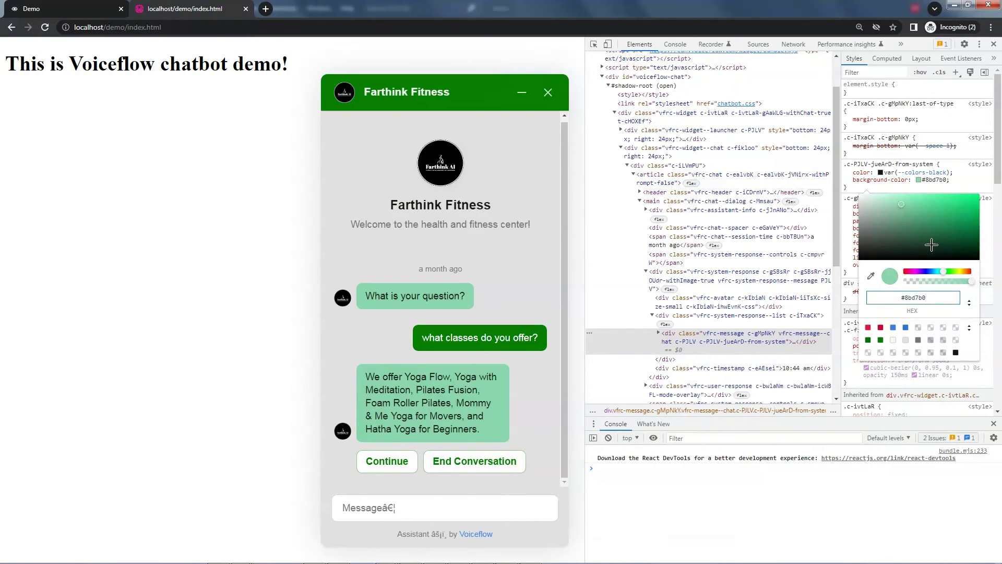
mouse_move(937, 272)
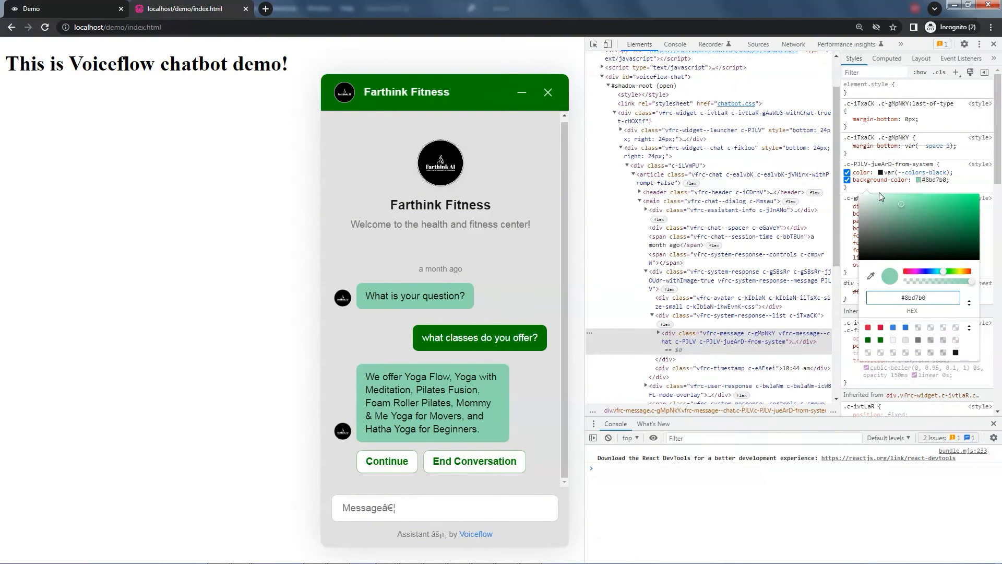
mouse_move(875, 196)
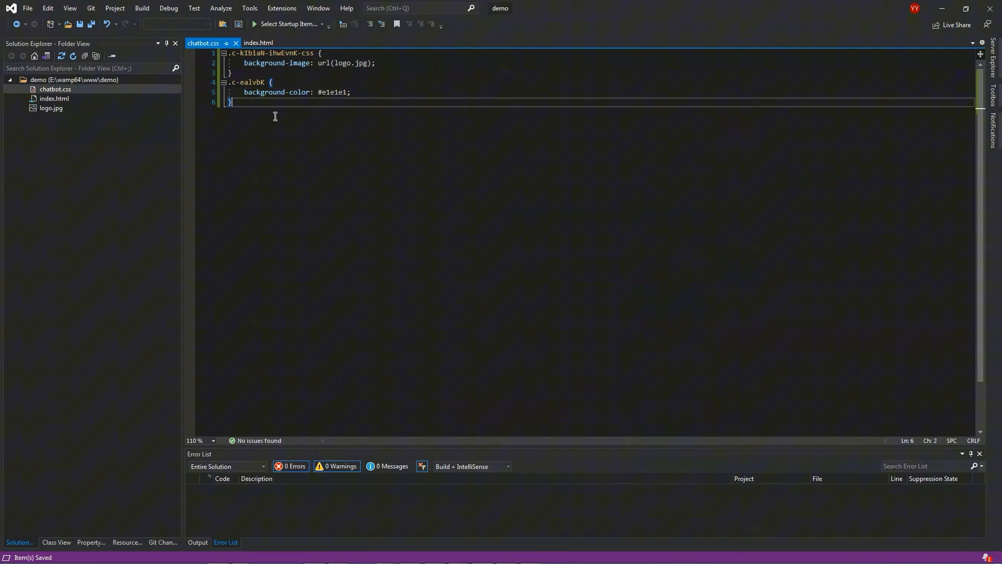
Add a .c-PJLV-jueArD-from-system rule with black text and #8bd7b0 background.
text(.c-PJLV-jueArD-from-system {)
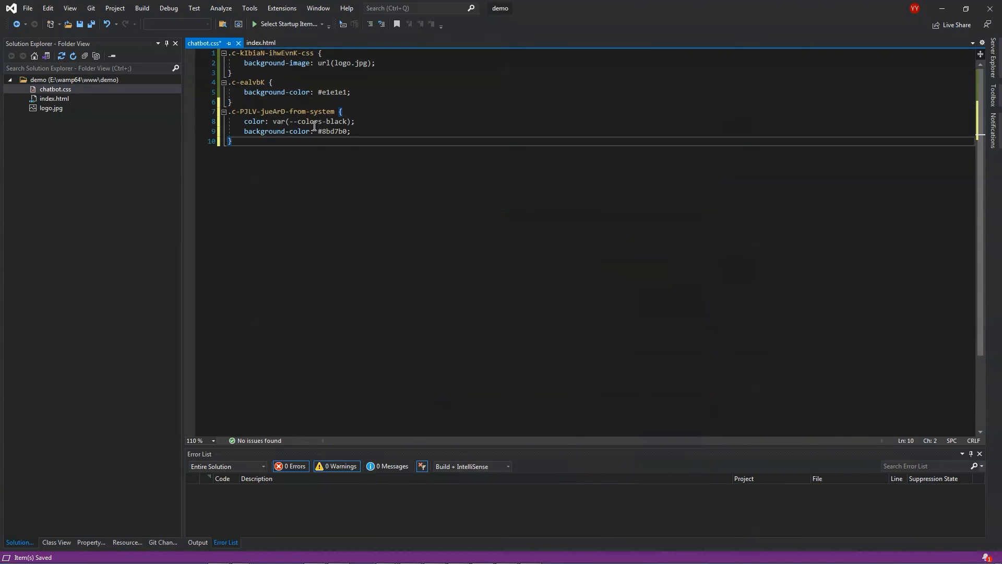
drag(243, 121, 355, 121)
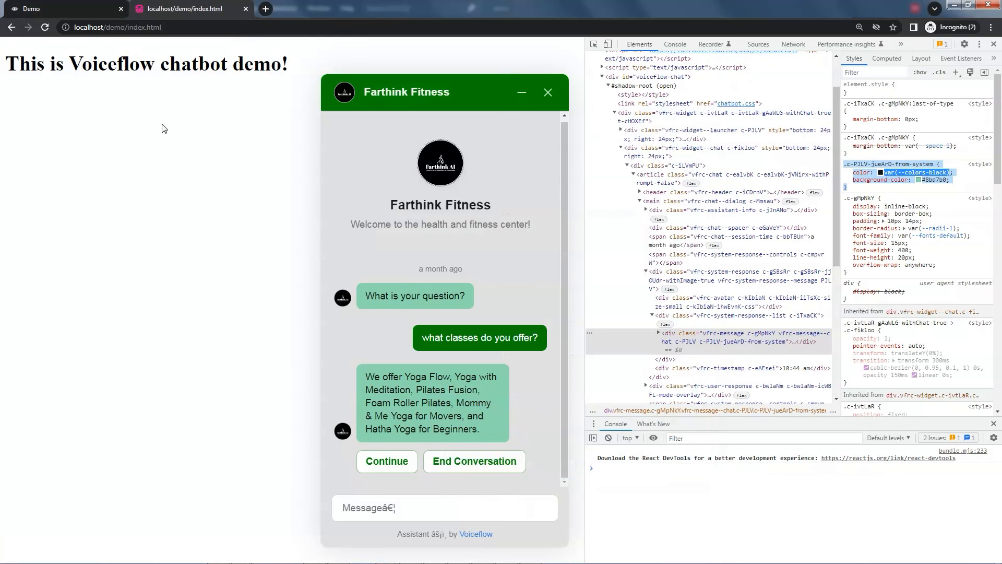
Reload the demo page and reopen the chat, now showing the gray background and green reply bubbles.
click(547, 92)
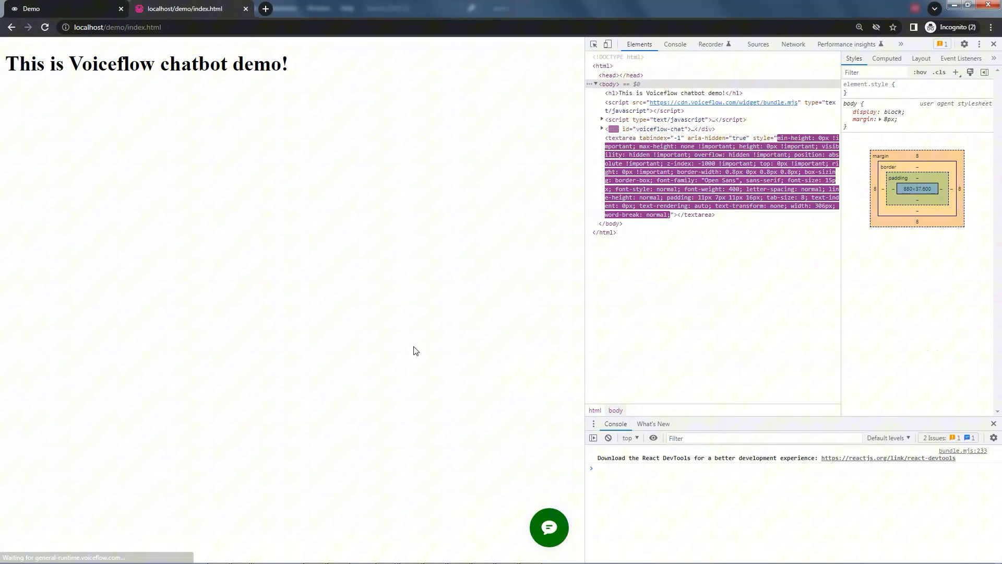
click(549, 528)
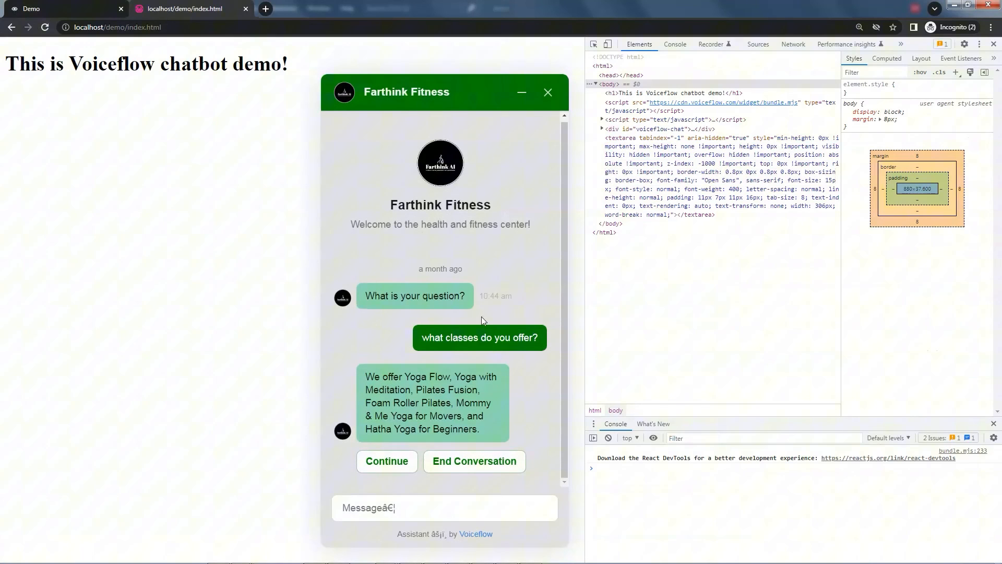
mouse_move(428, 277)
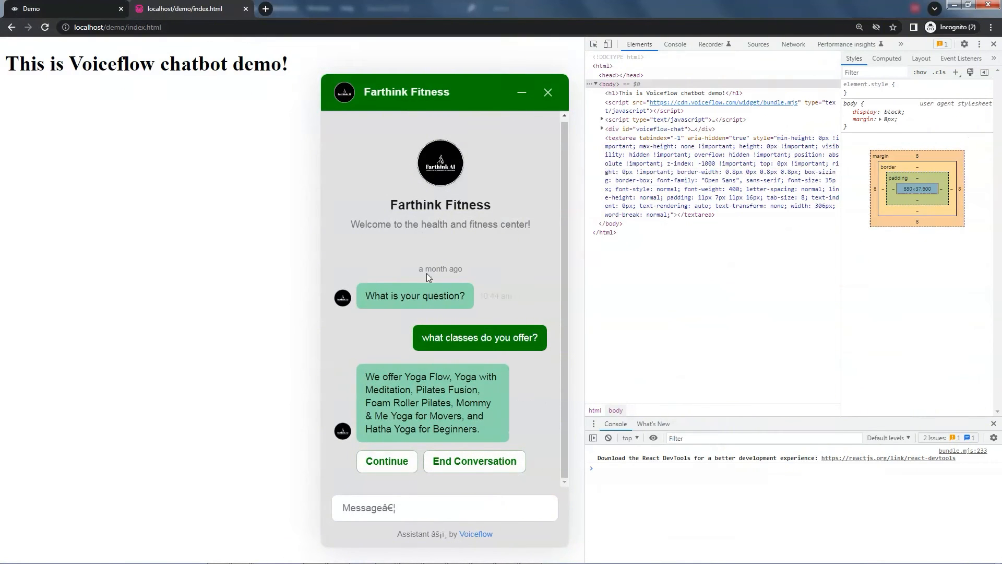
mouse_move(403, 171)
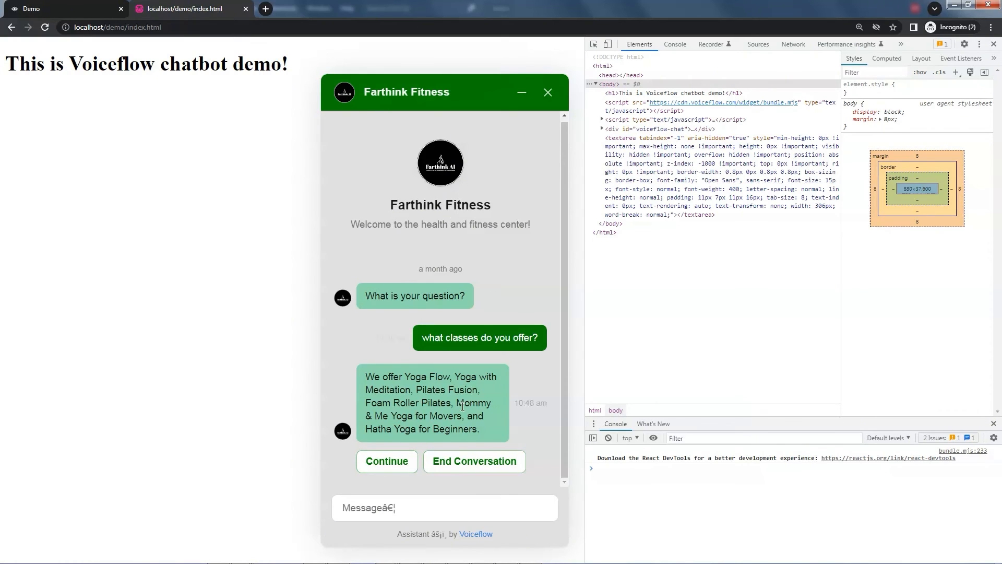
mouse_move(528, 400)
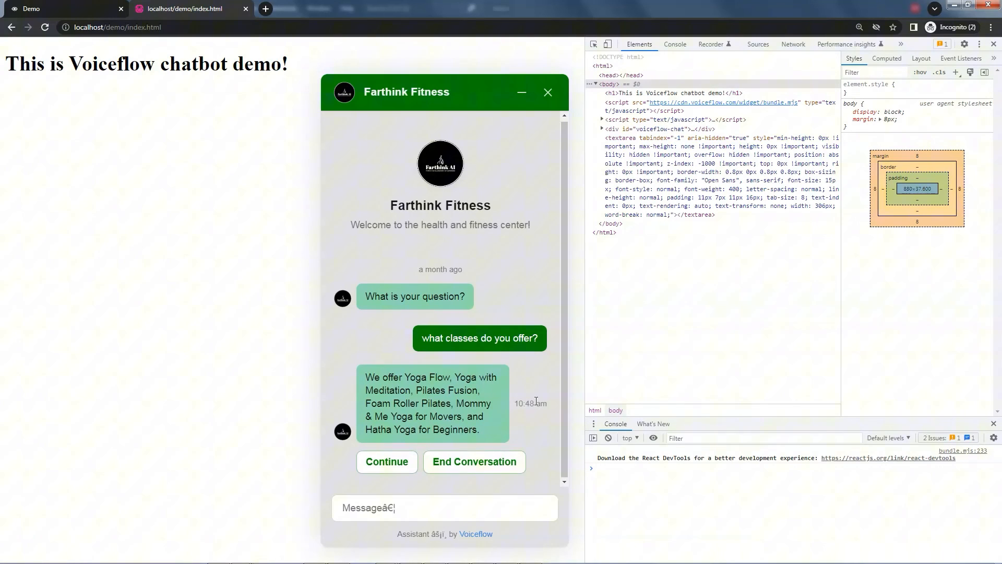
mouse_move(532, 428)
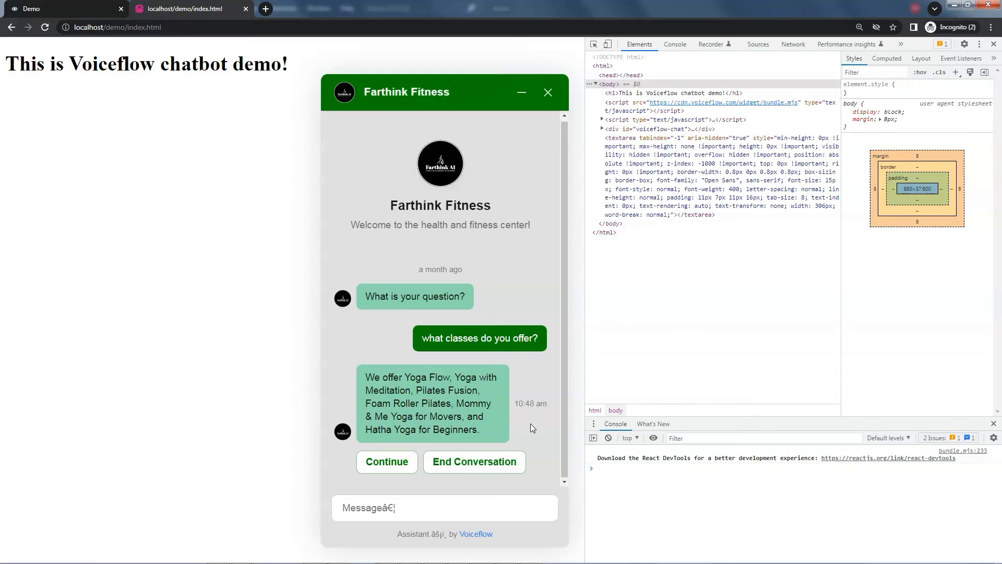